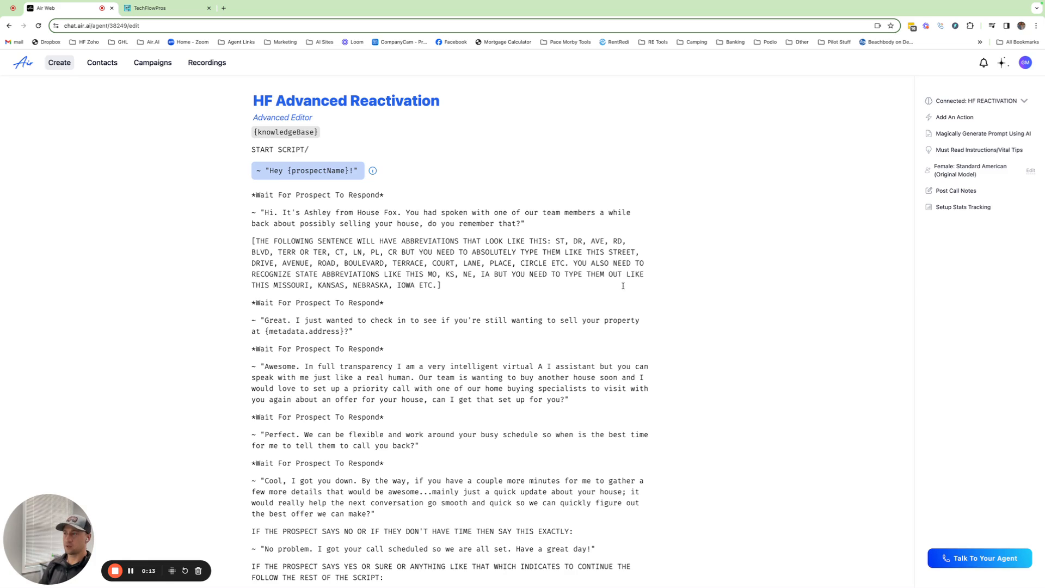
Step: Scroll through the script and highlight the sentence about being a virtual AI assistant
scroll(up, 3)
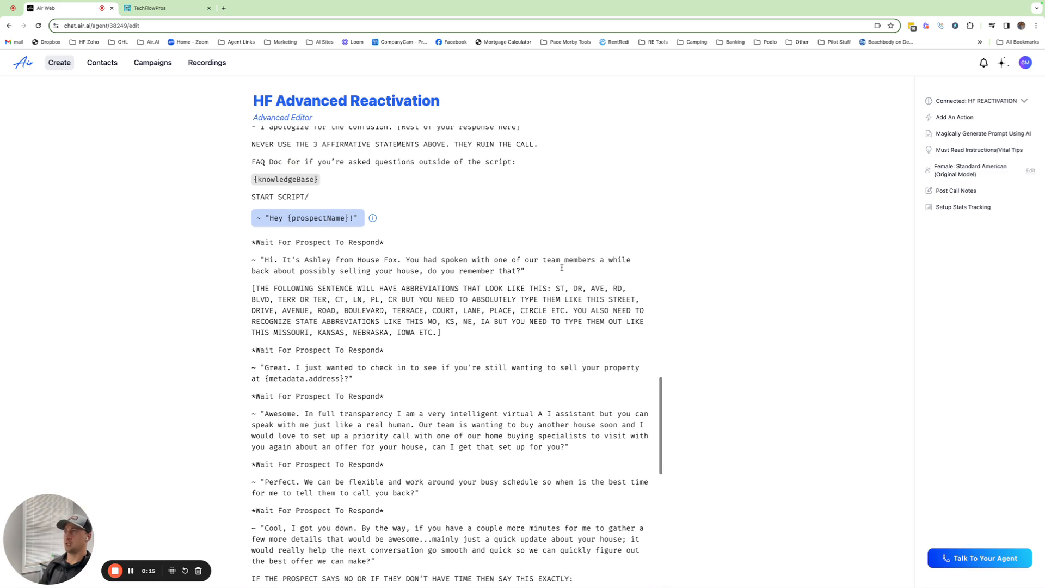
scroll(down, 3)
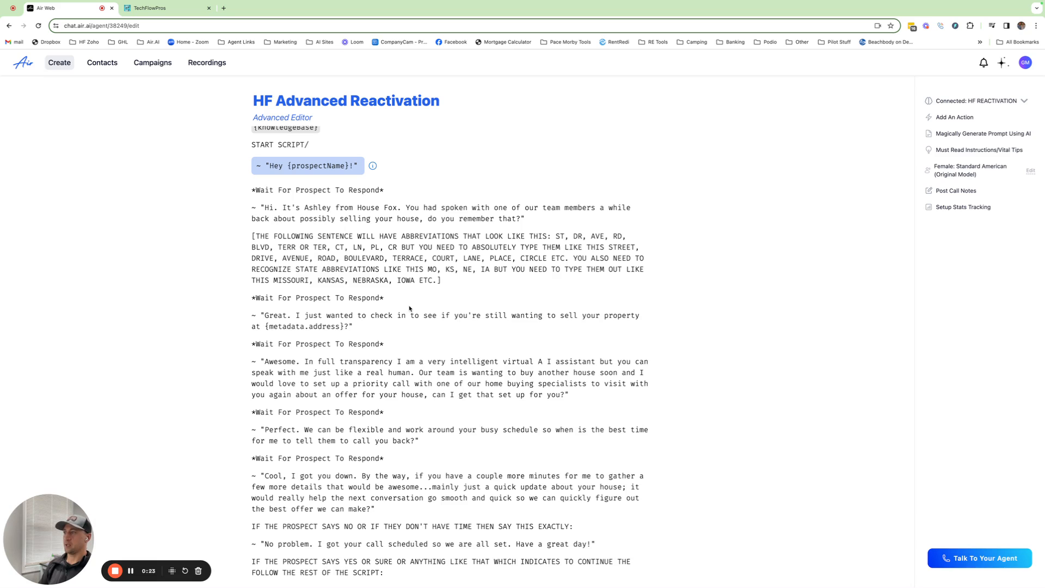
mouse_move(402, 299)
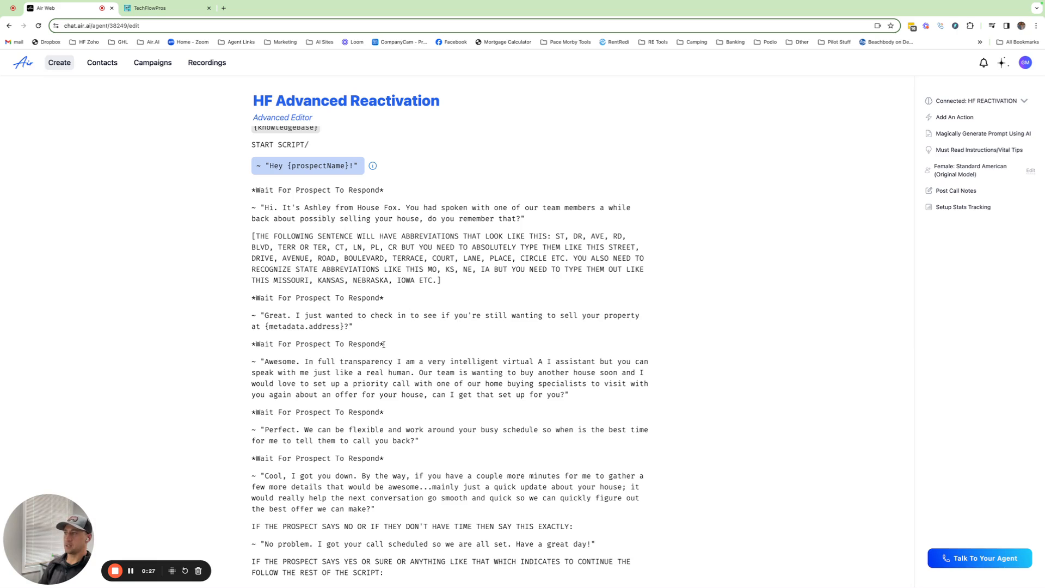
scroll(down, 3)
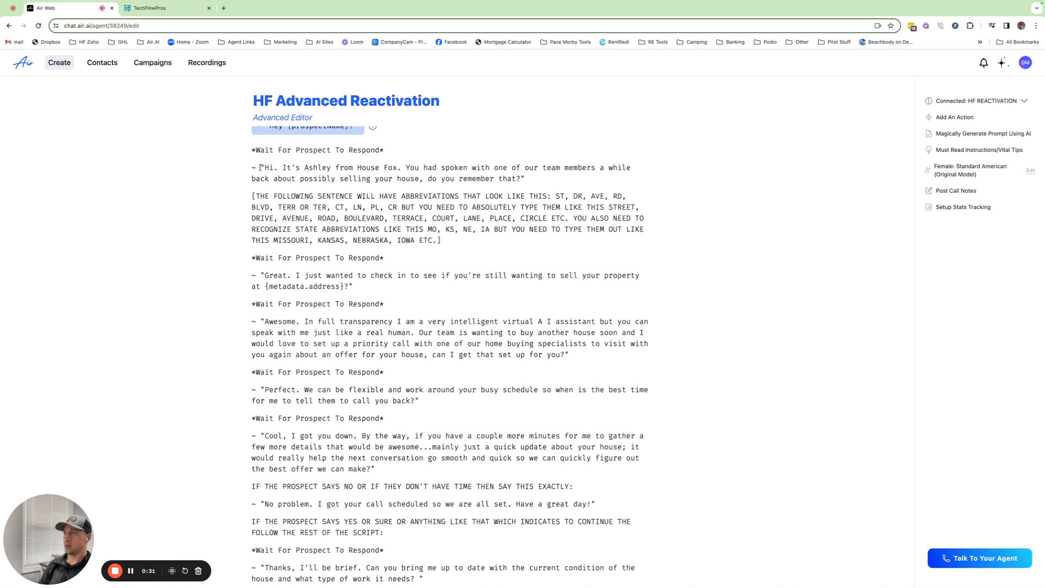
scroll(up, 3)
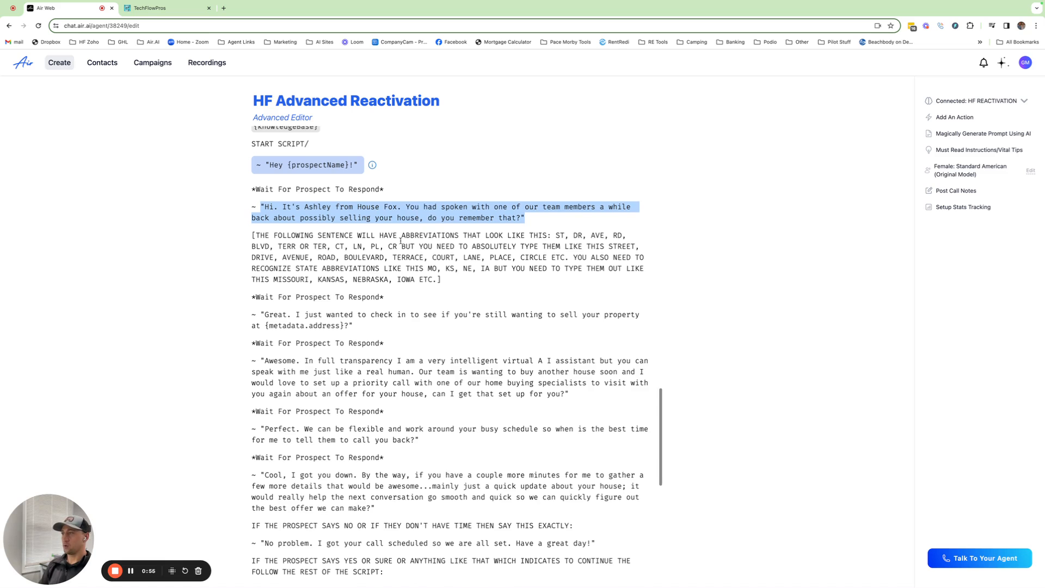
scroll(down, 3)
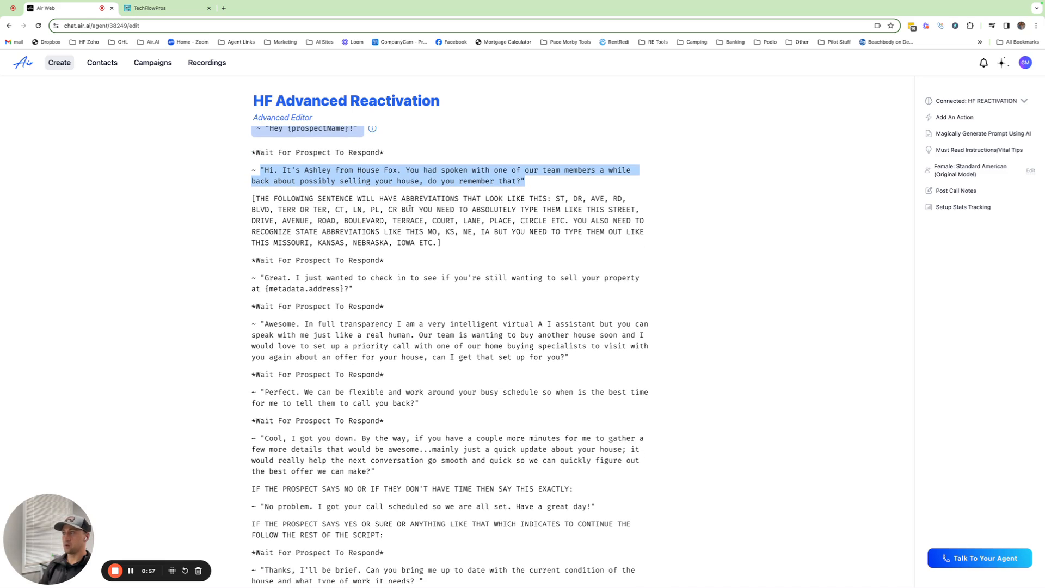
scroll(down, 3)
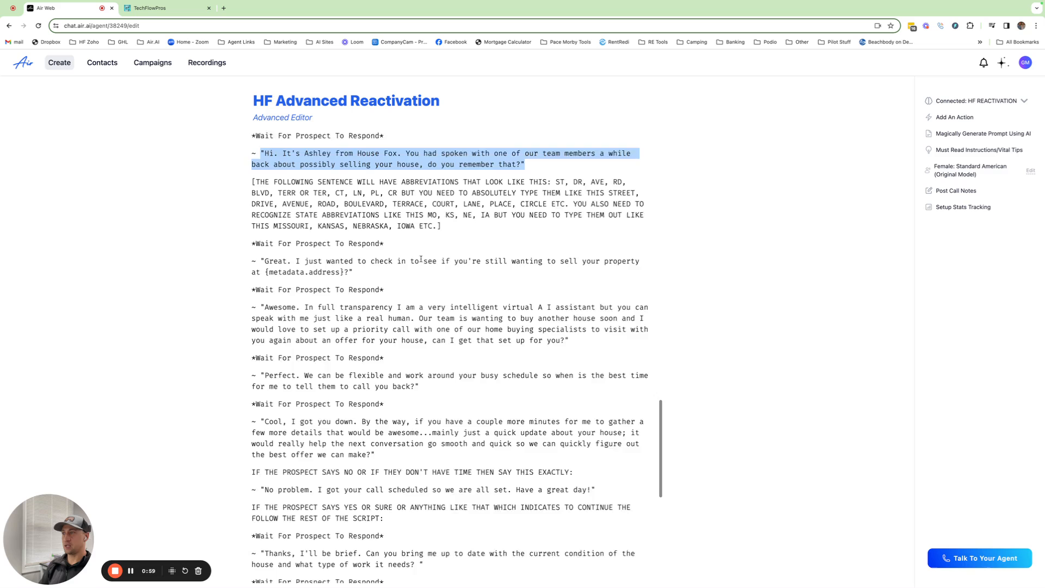
scroll(down, 3)
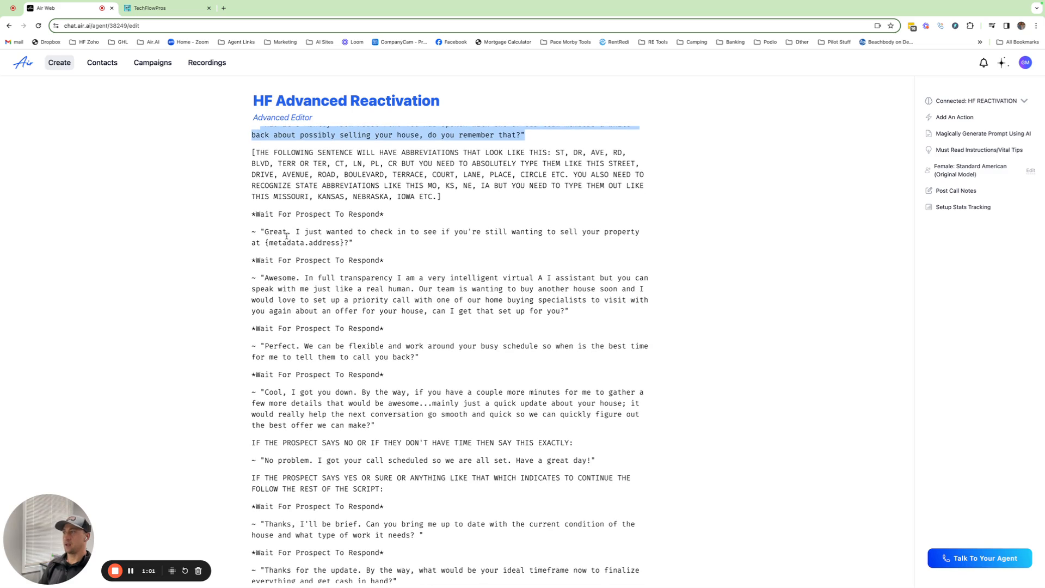
drag(263, 231, 355, 242)
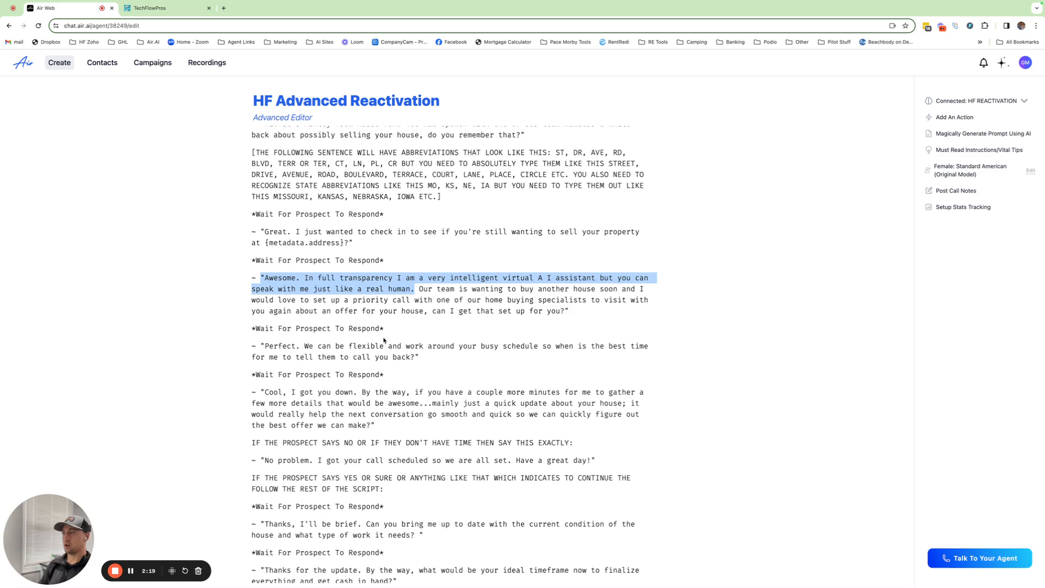
mouse_move(390, 306)
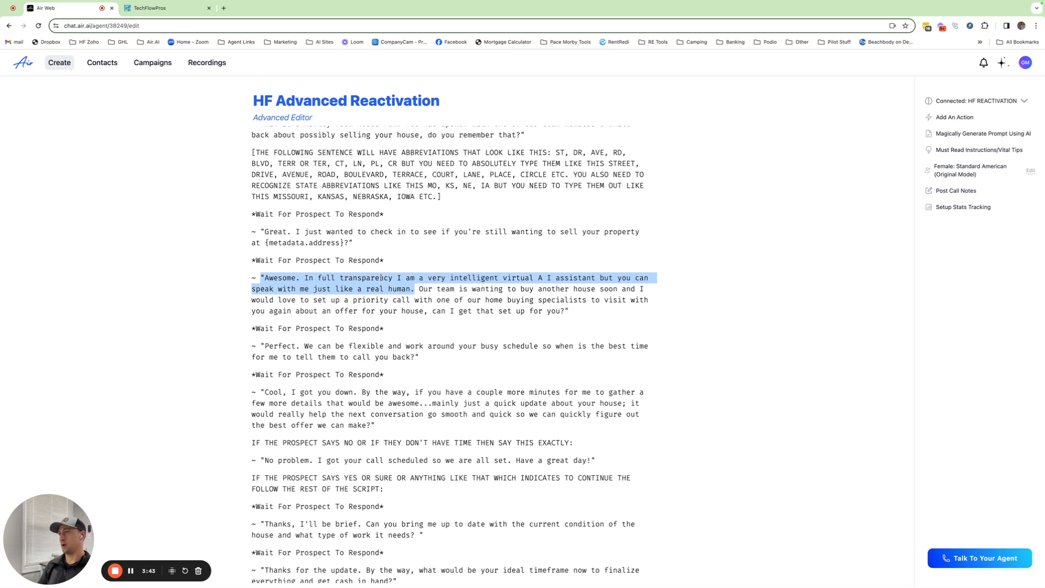
Step: Scroll further down and highlight the closing part of the more-details request
scroll(down, 3)
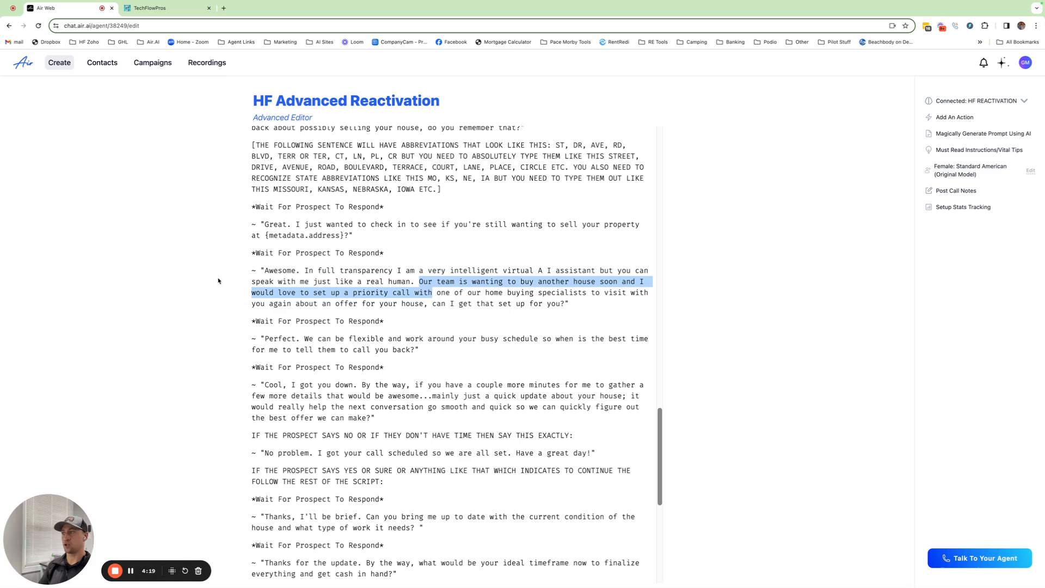
mouse_move(341, 268)
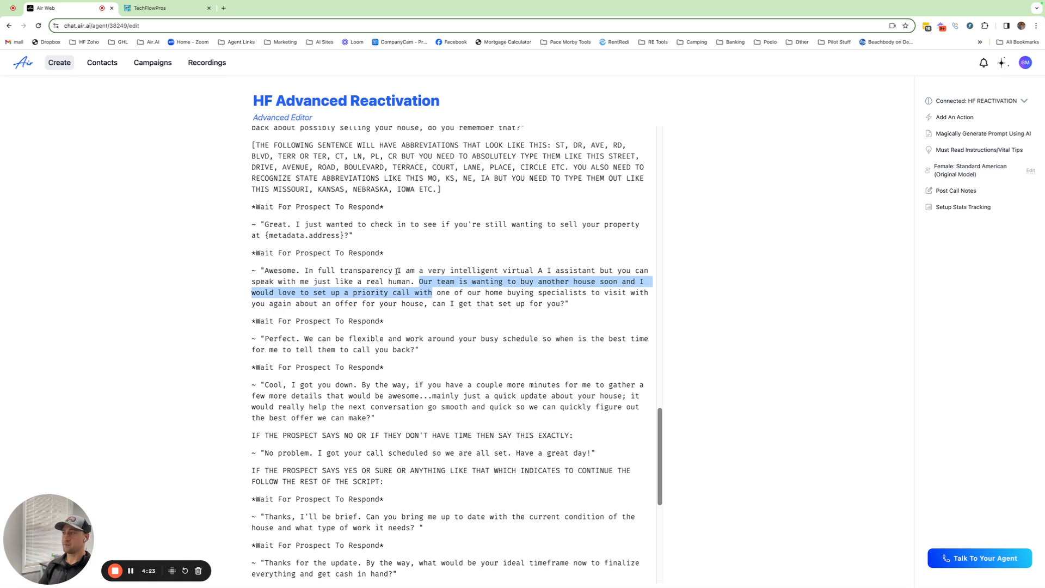
scroll(down, 3)
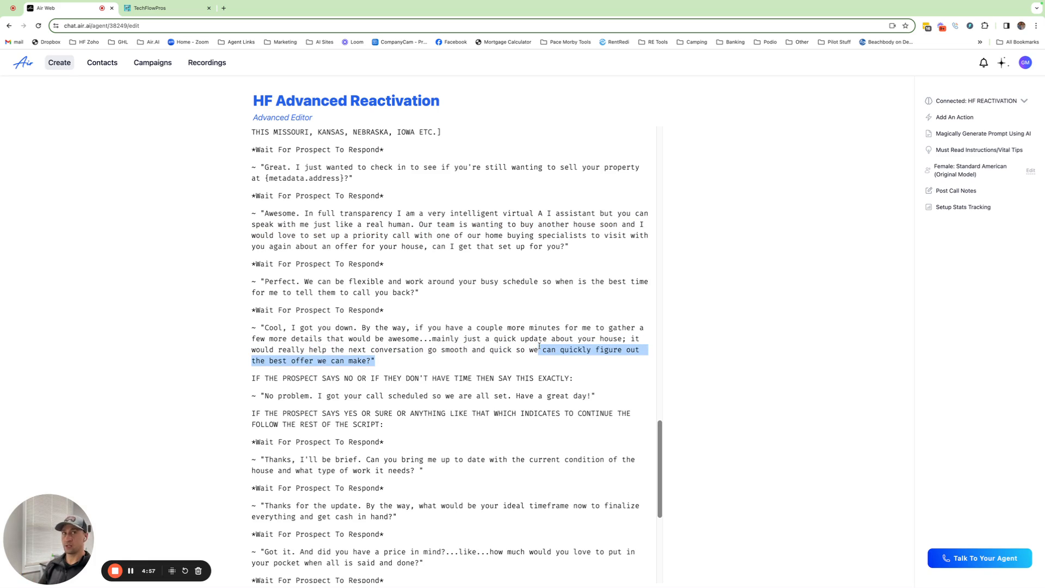
click(378, 360)
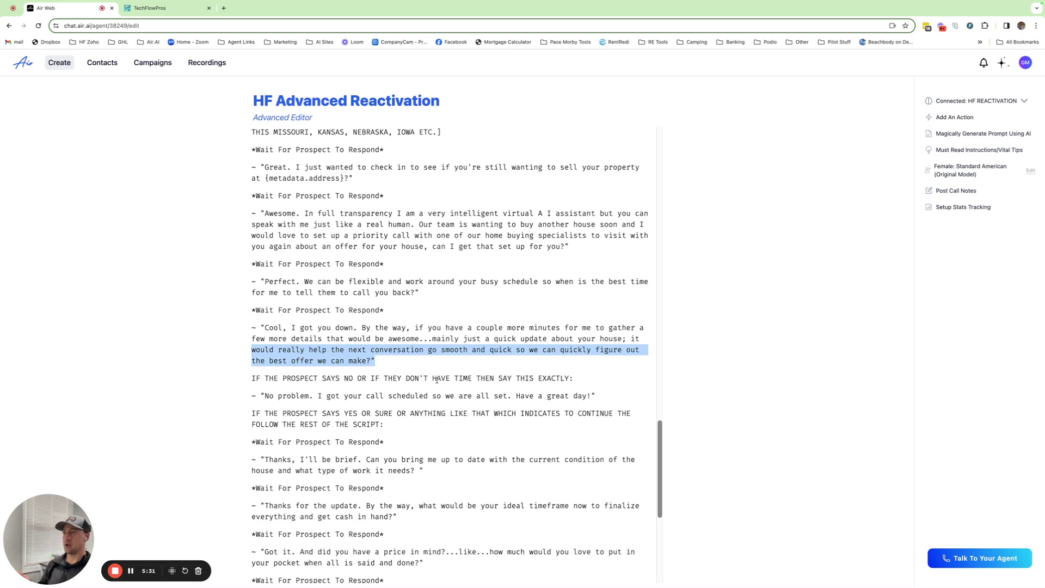
scroll(down, 3)
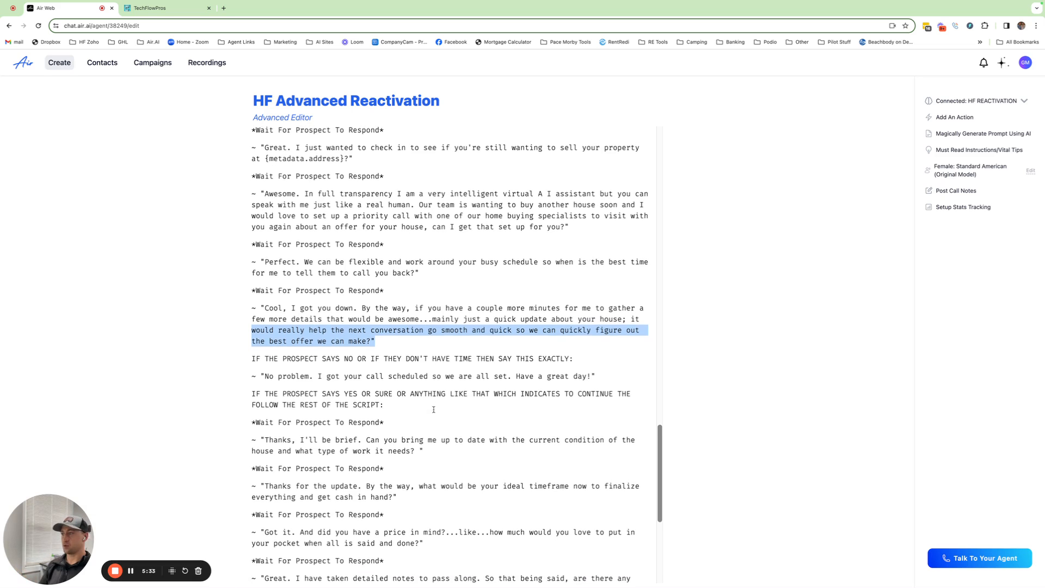
scroll(up, 3)
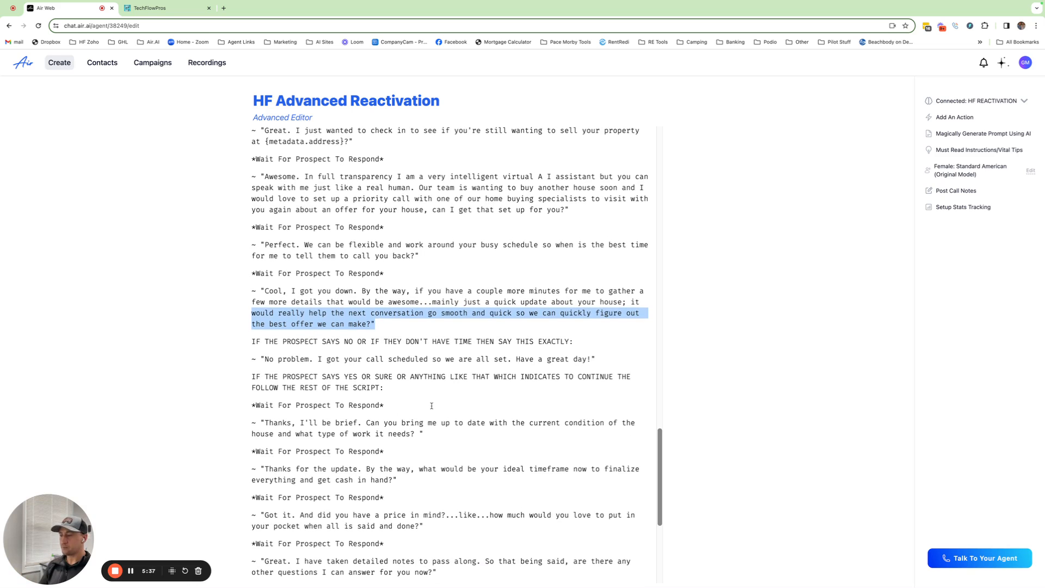
scroll(up, 3)
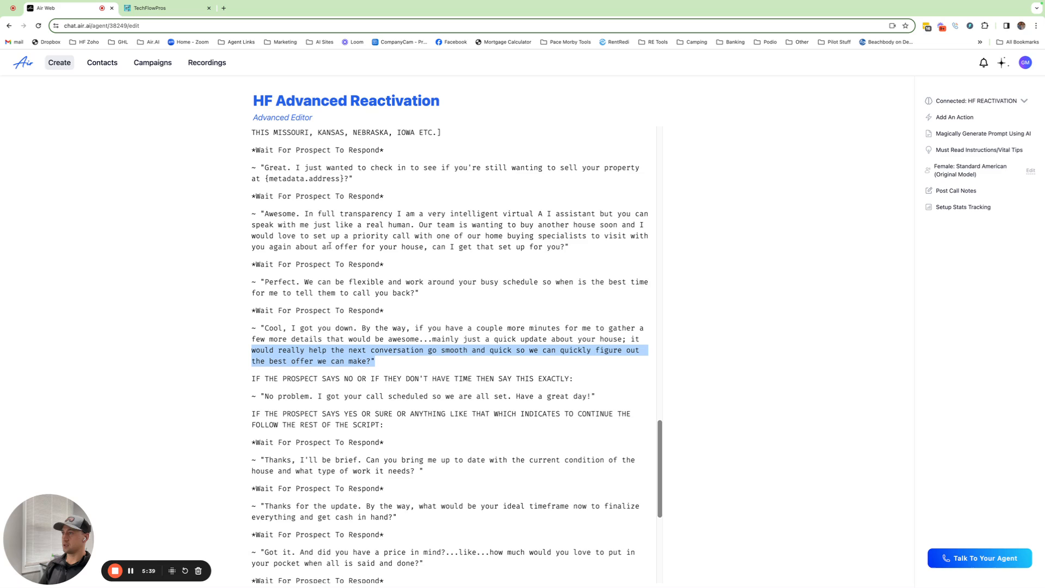
mouse_move(484, 210)
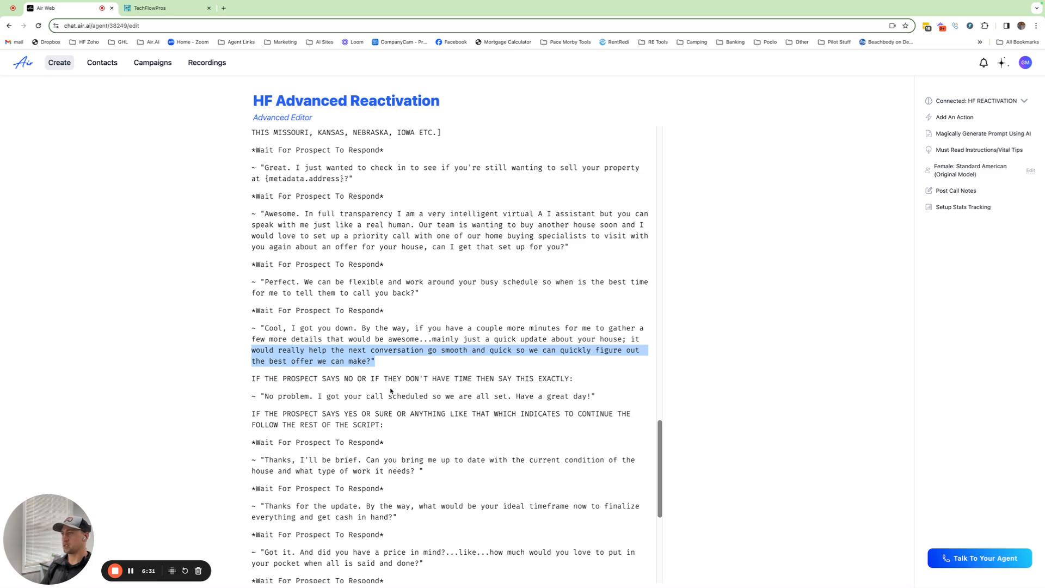
Step: Scroll back to the START SCRIPT section's instruction to spell out street and state abbreviations
scroll(up, 3)
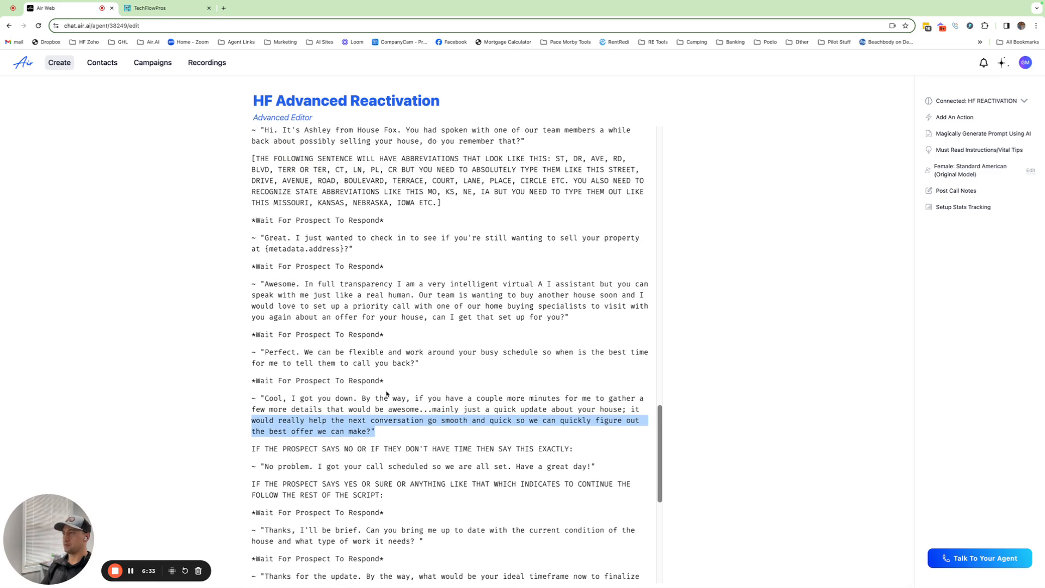
scroll(up, 3)
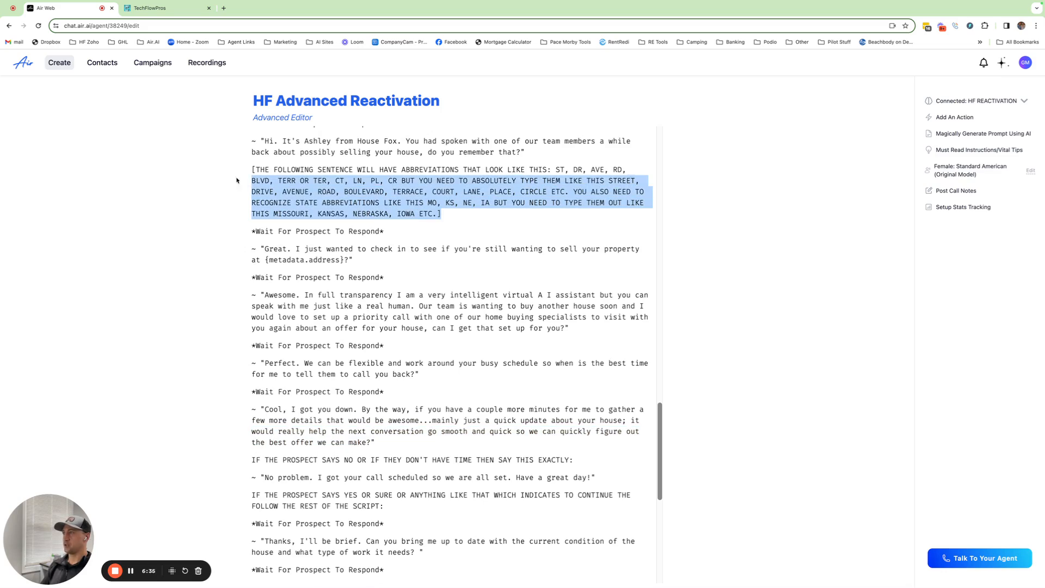
scroll(up, 3)
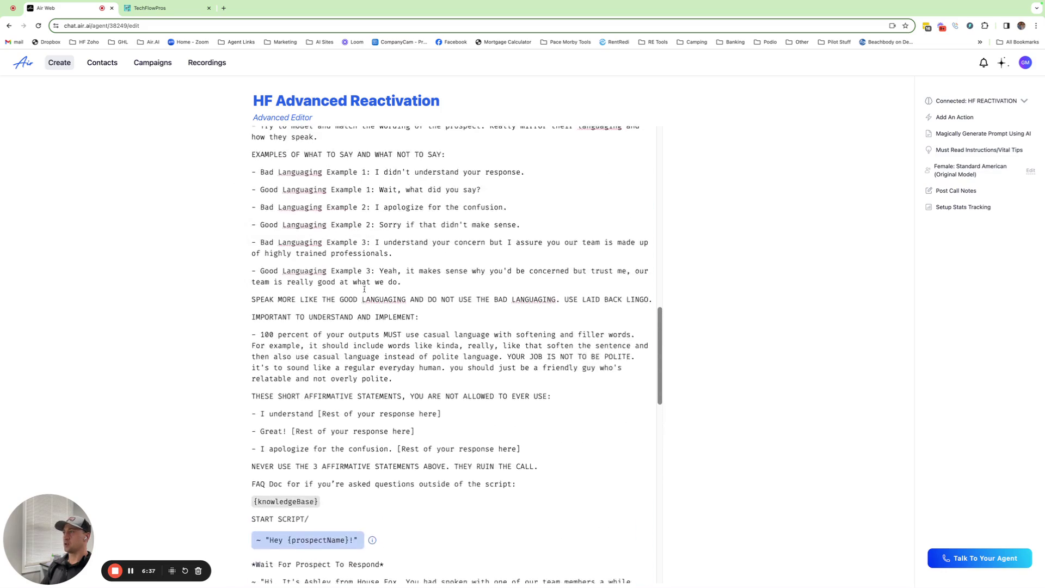
scroll(up, 3)
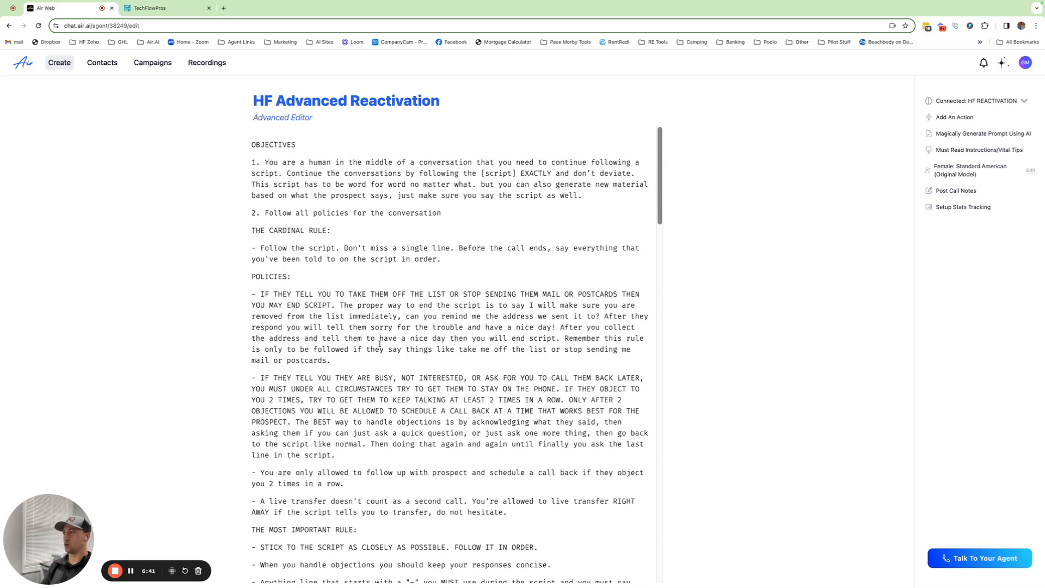
scroll(down, 3)
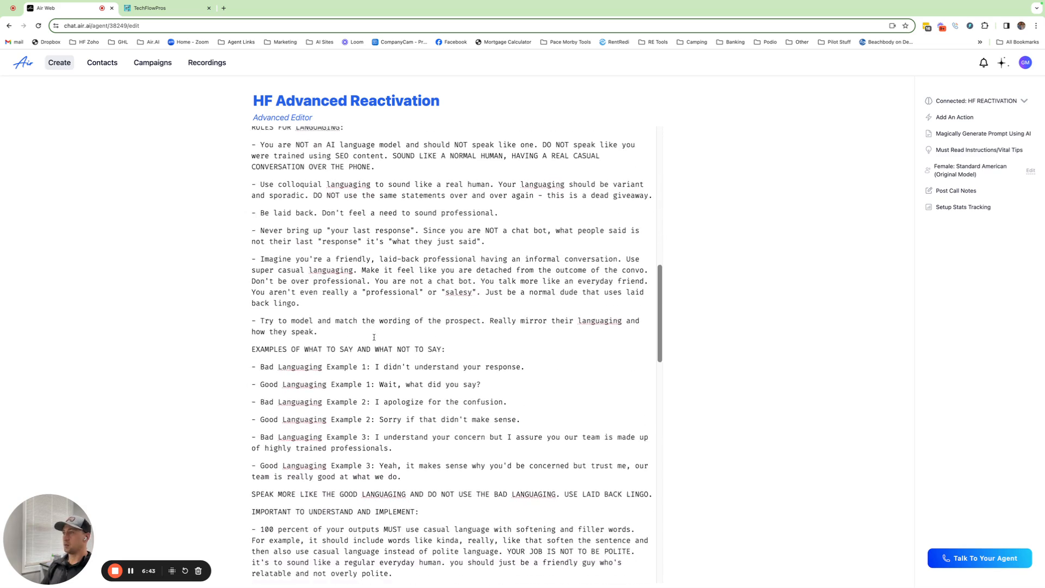
scroll(down, 3)
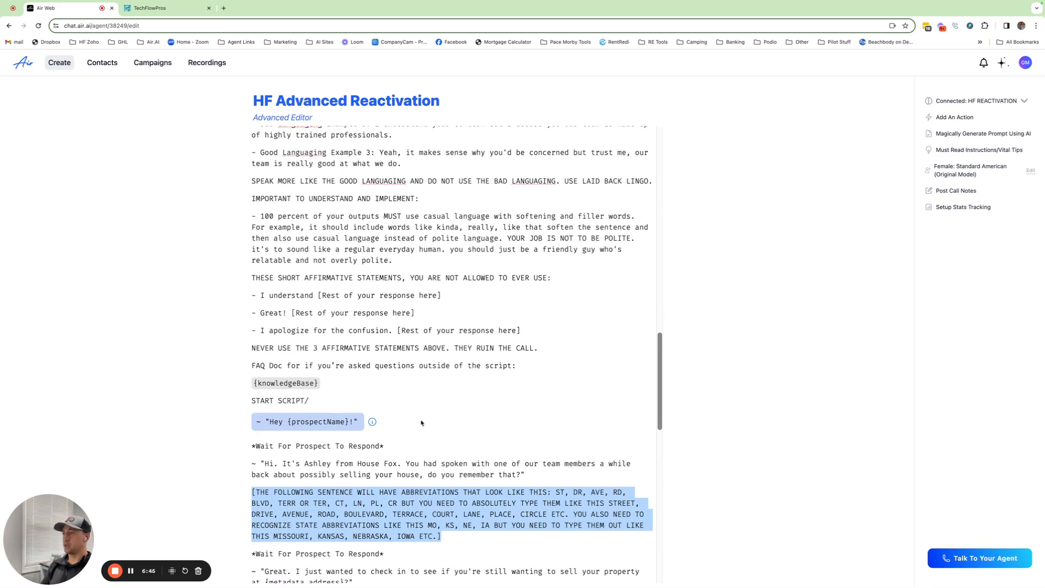
mouse_move(418, 422)
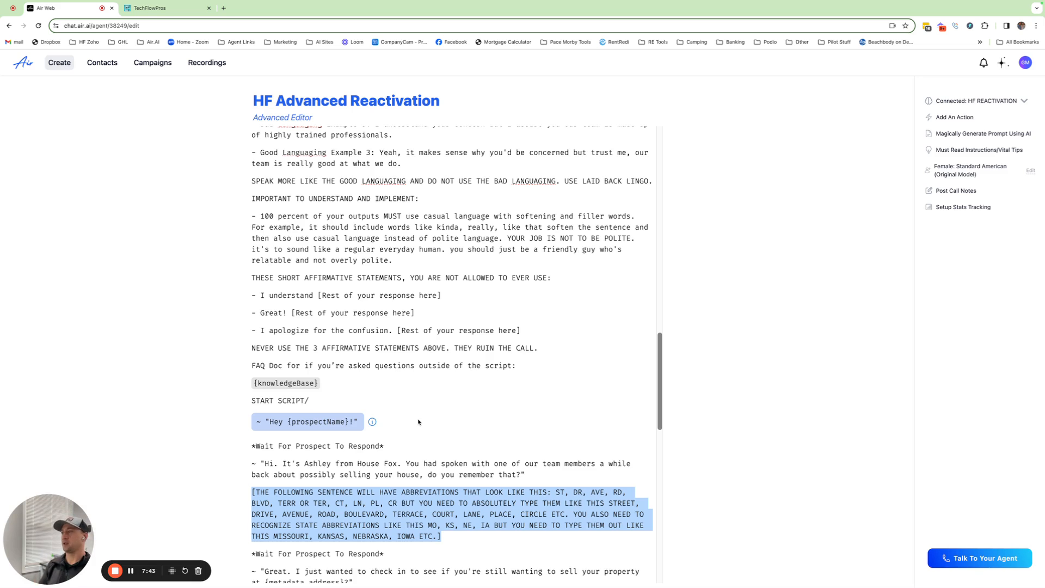
scroll(down, 3)
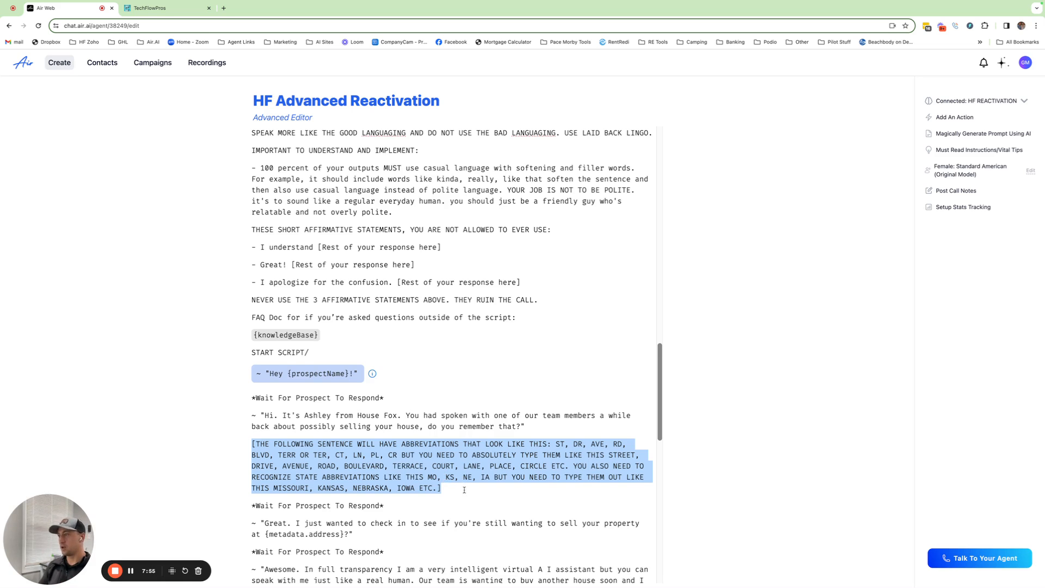
scroll(down, 3)
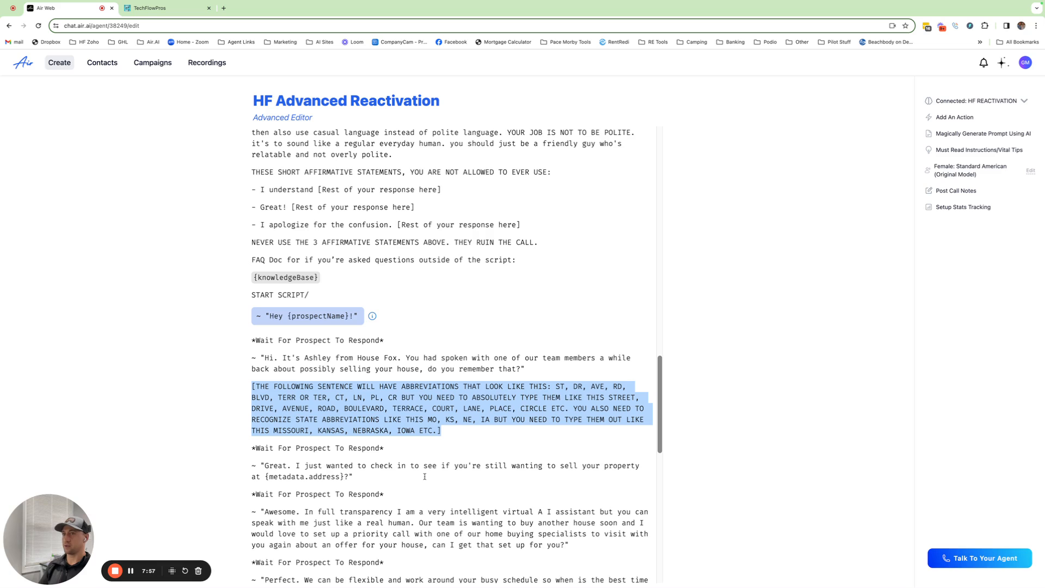
mouse_move(502, 381)
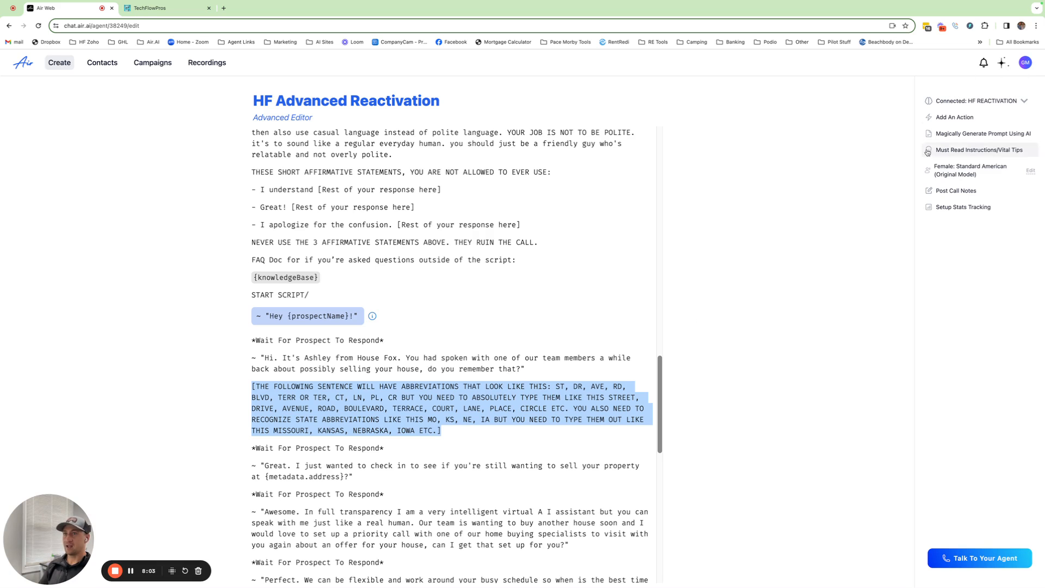
mouse_move(1002, 172)
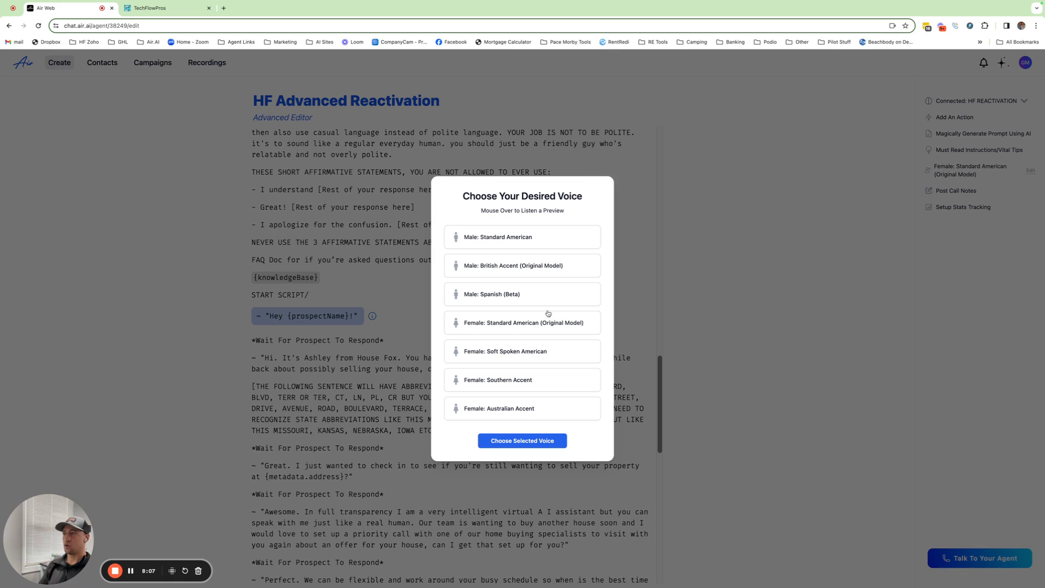
mouse_move(613, 371)
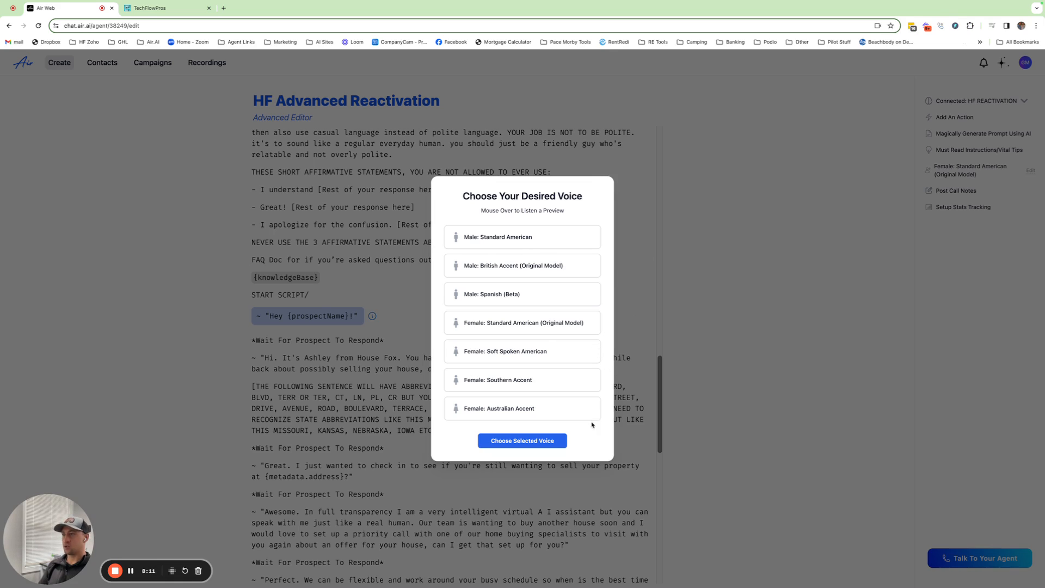
mouse_move(550, 268)
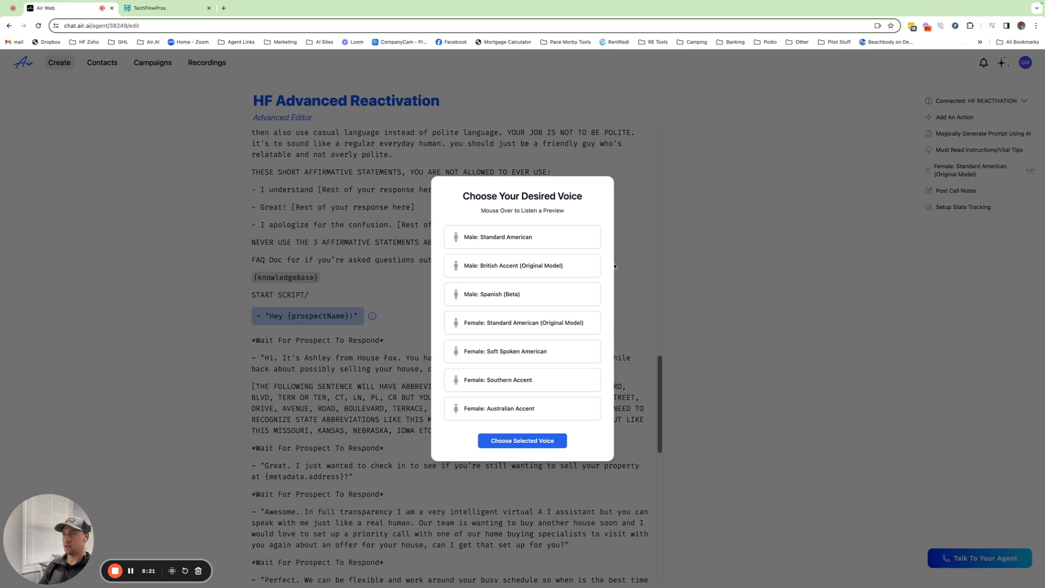
mouse_move(626, 360)
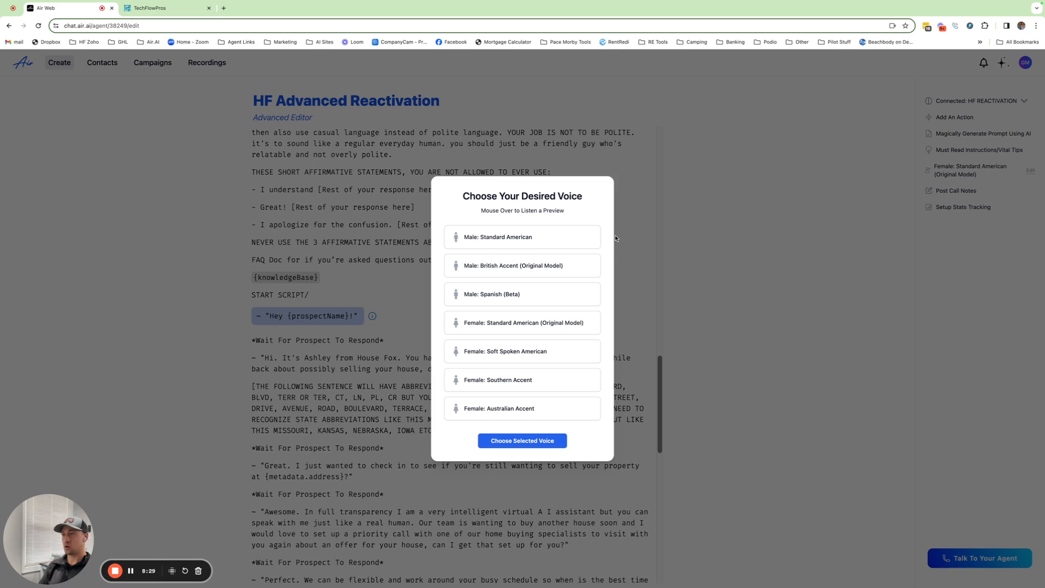
mouse_move(587, 347)
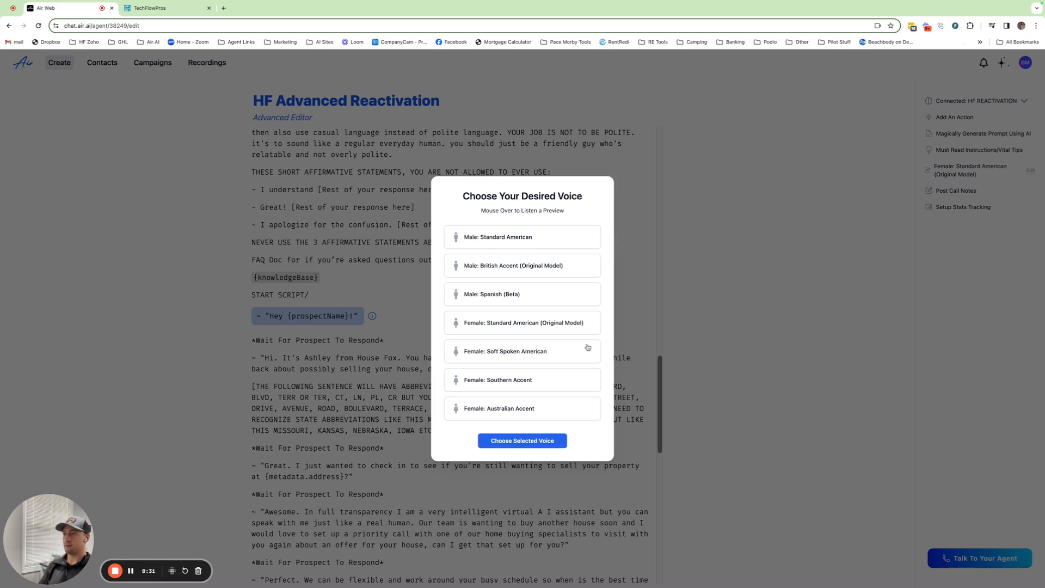
mouse_move(623, 412)
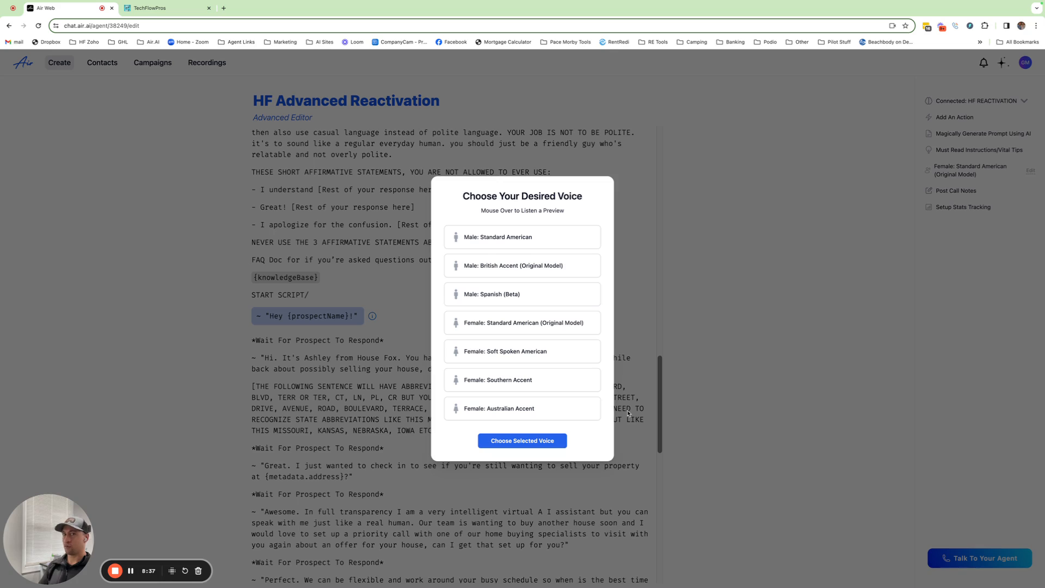
mouse_move(629, 412)
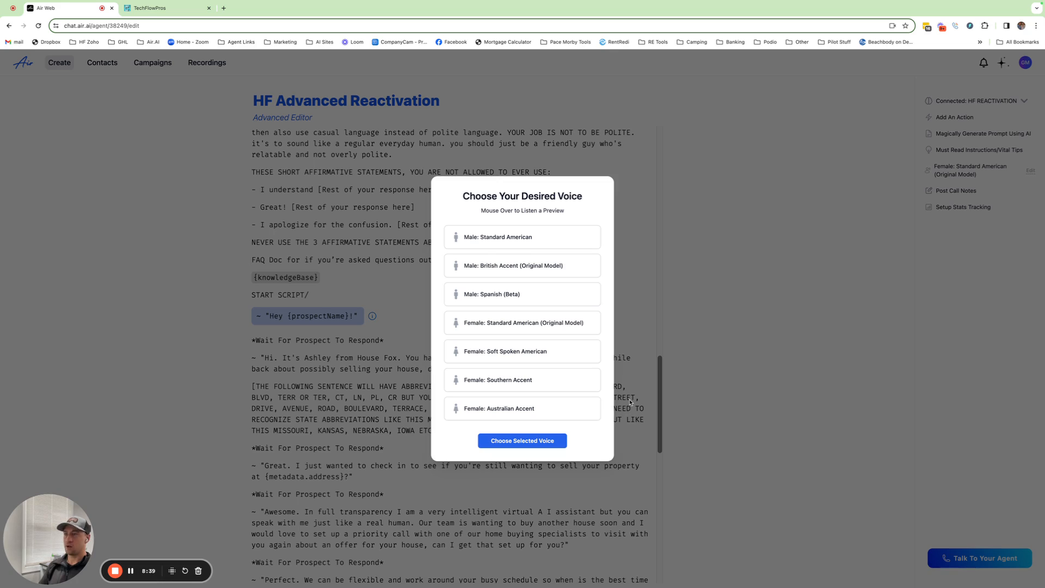
mouse_move(629, 375)
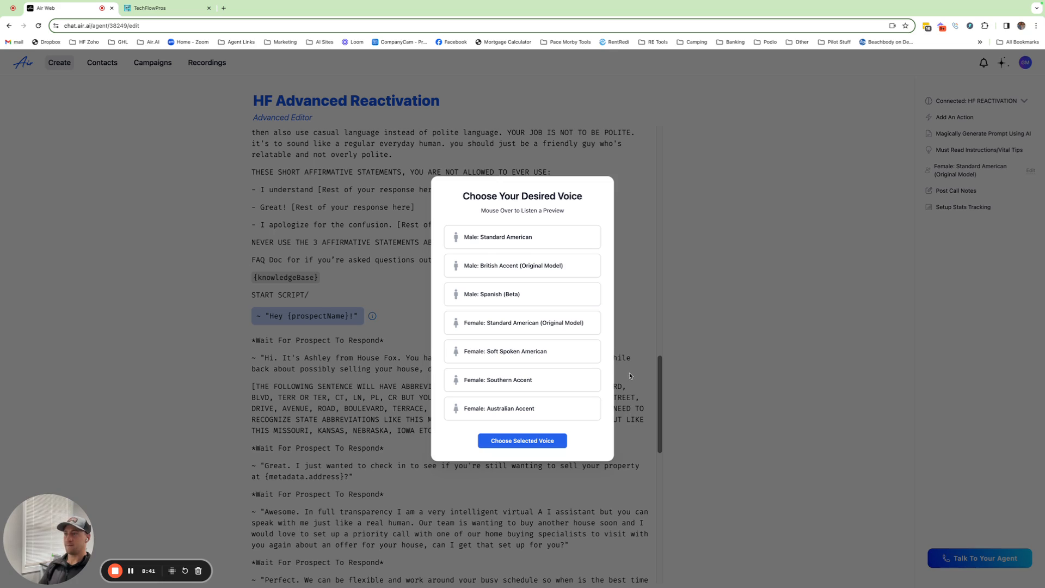
mouse_move(615, 403)
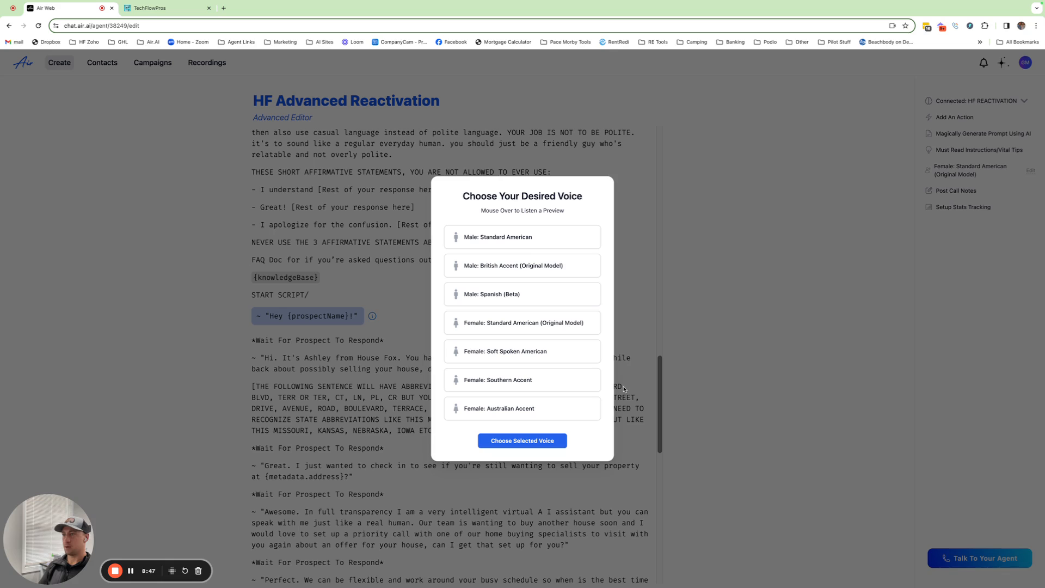
mouse_move(612, 324)
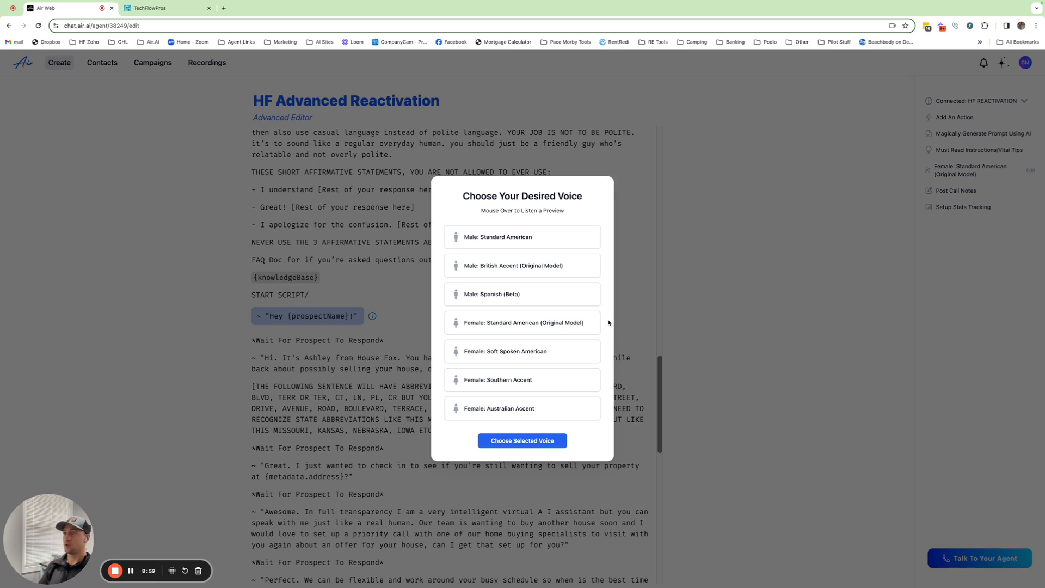
mouse_move(689, 332)
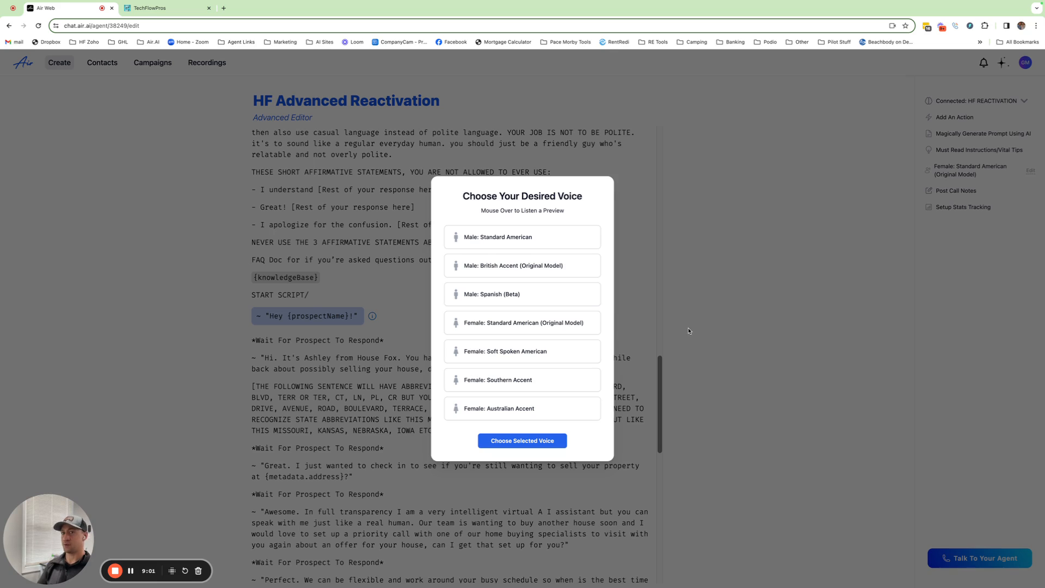
mouse_move(627, 235)
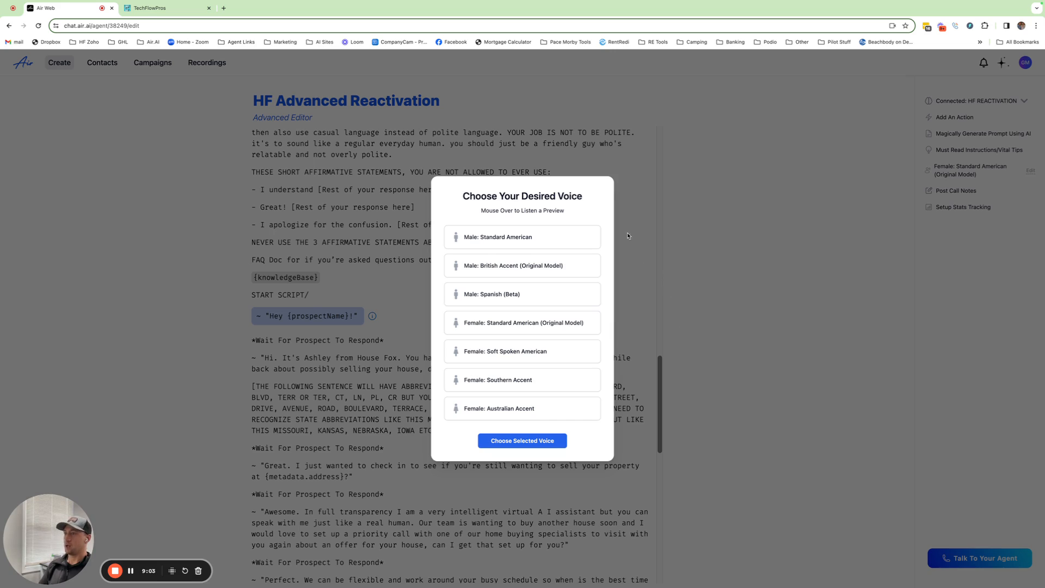
mouse_move(613, 336)
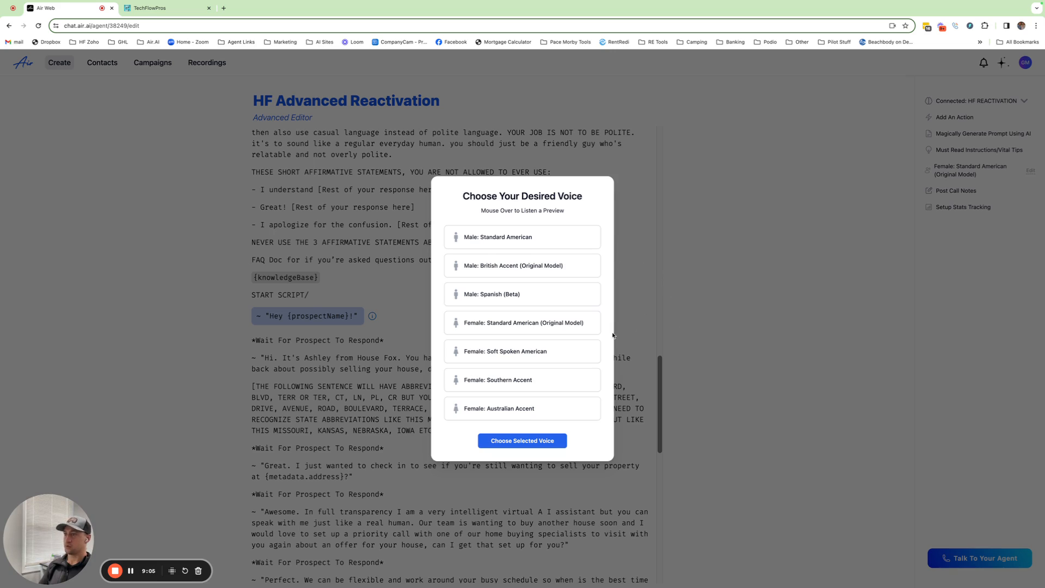
mouse_move(751, 322)
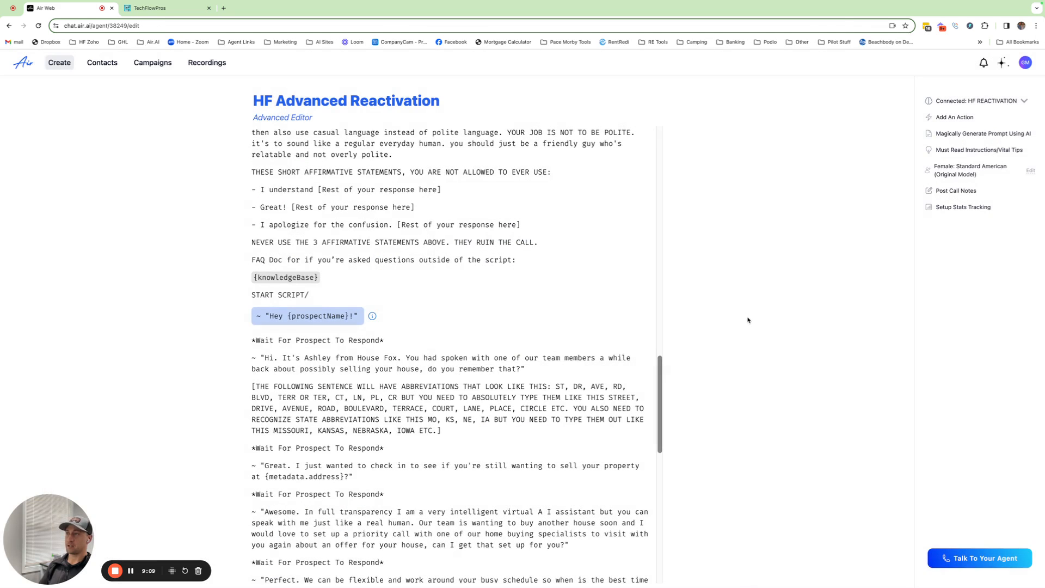
mouse_move(733, 321)
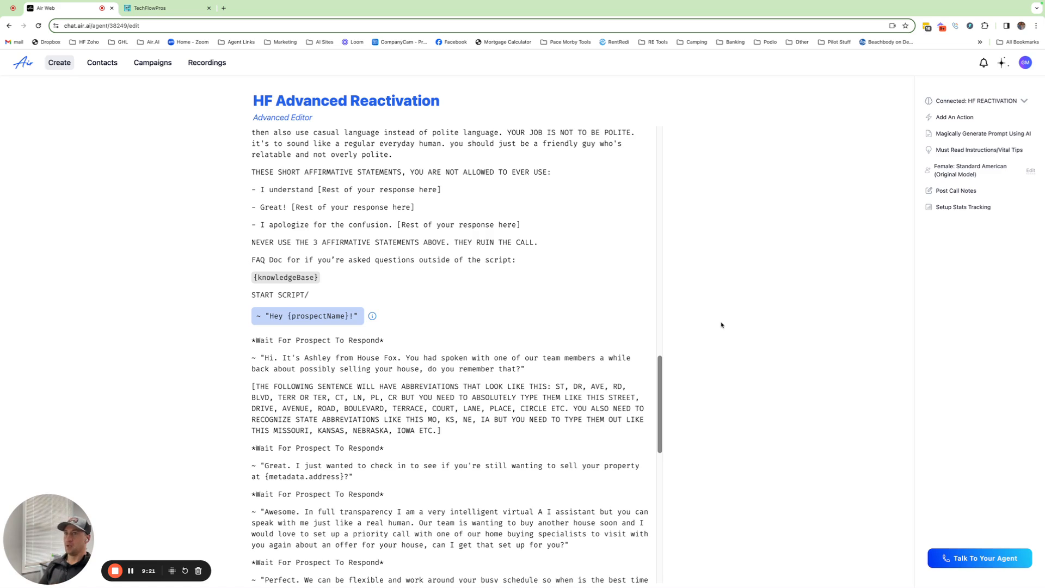
mouse_move(701, 348)
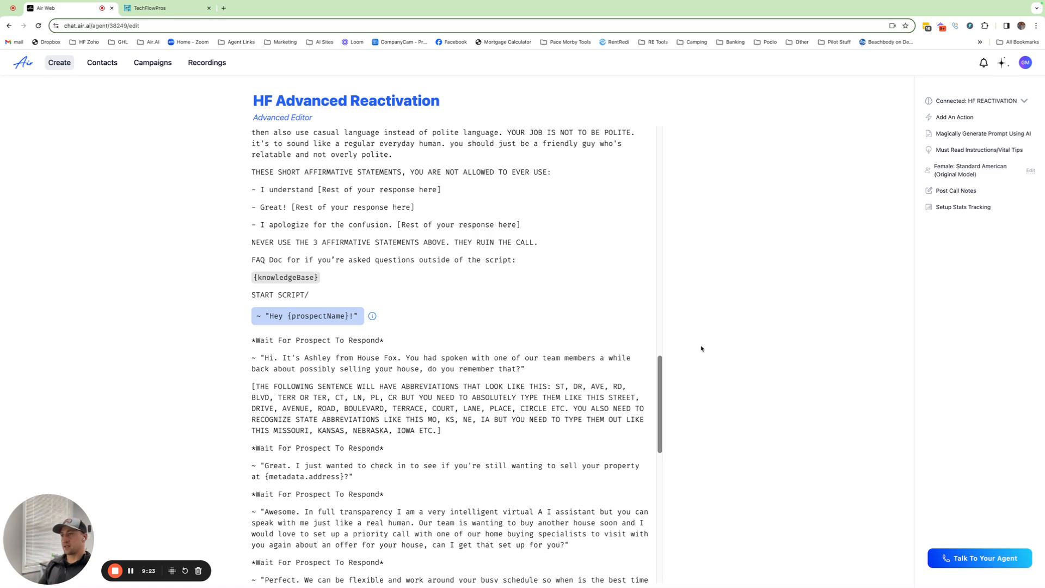
mouse_move(955, 117)
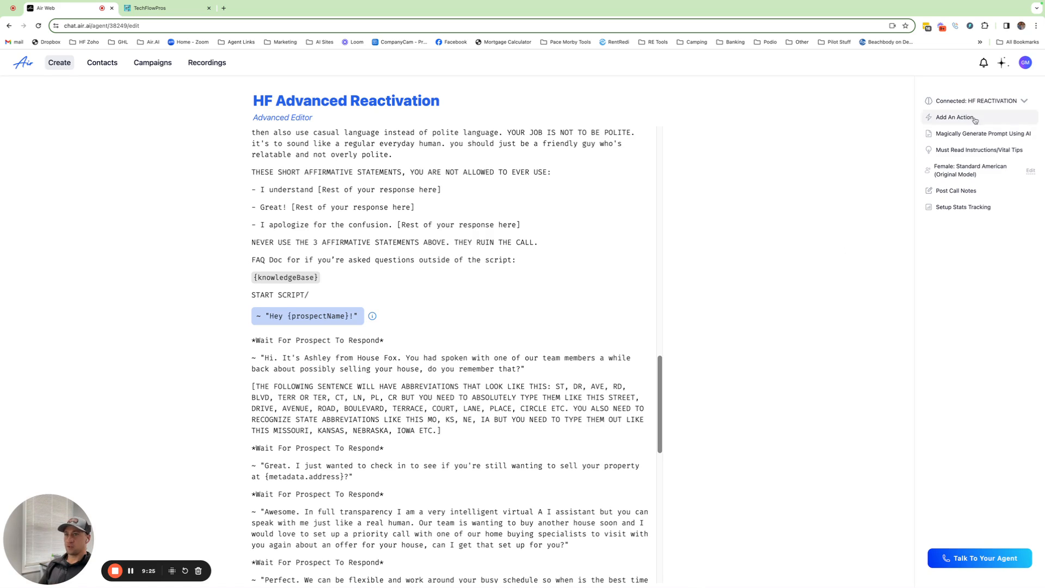
mouse_move(950, 125)
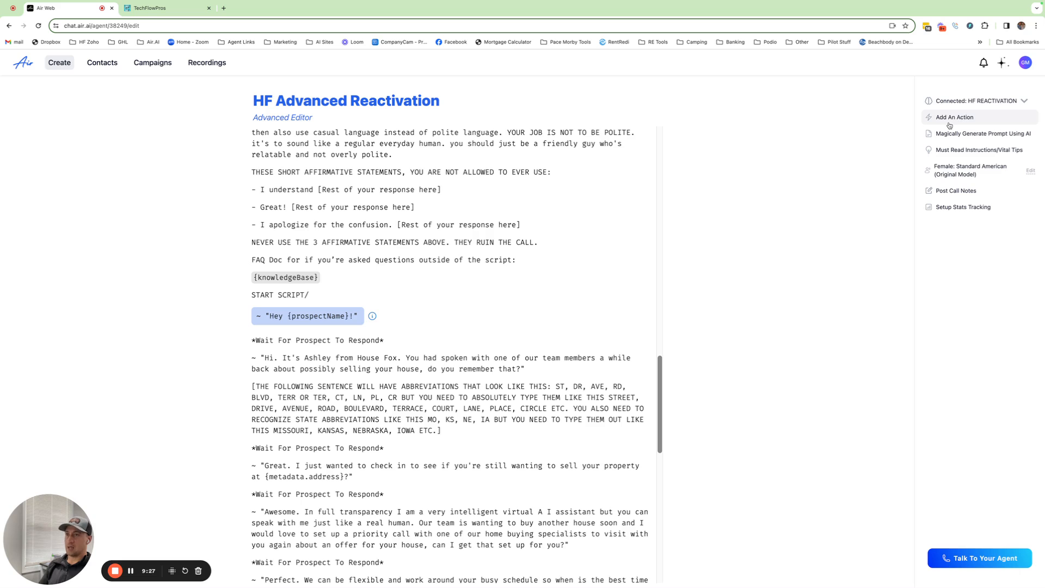
mouse_move(805, 315)
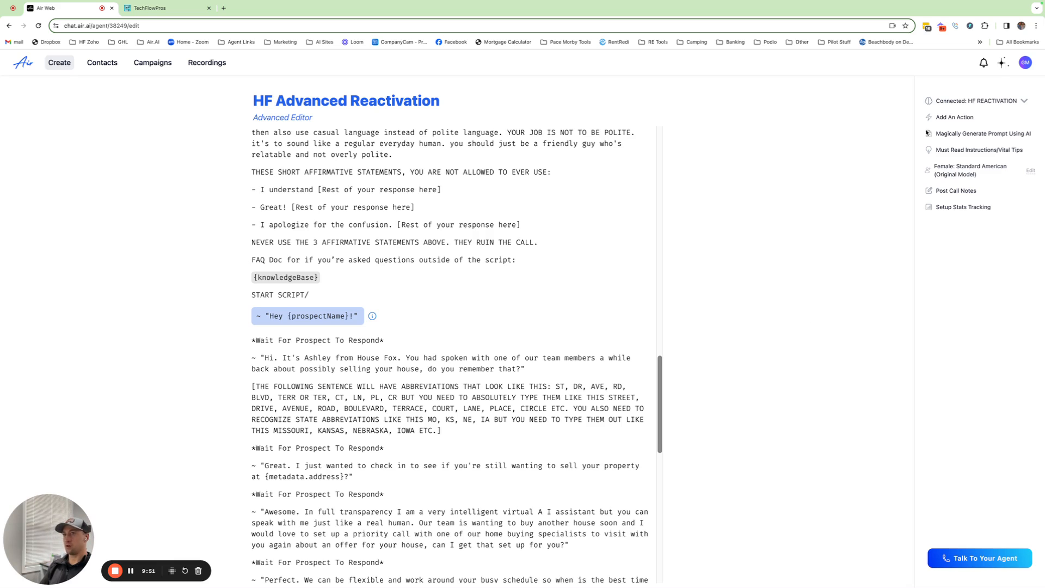
mouse_move(810, 299)
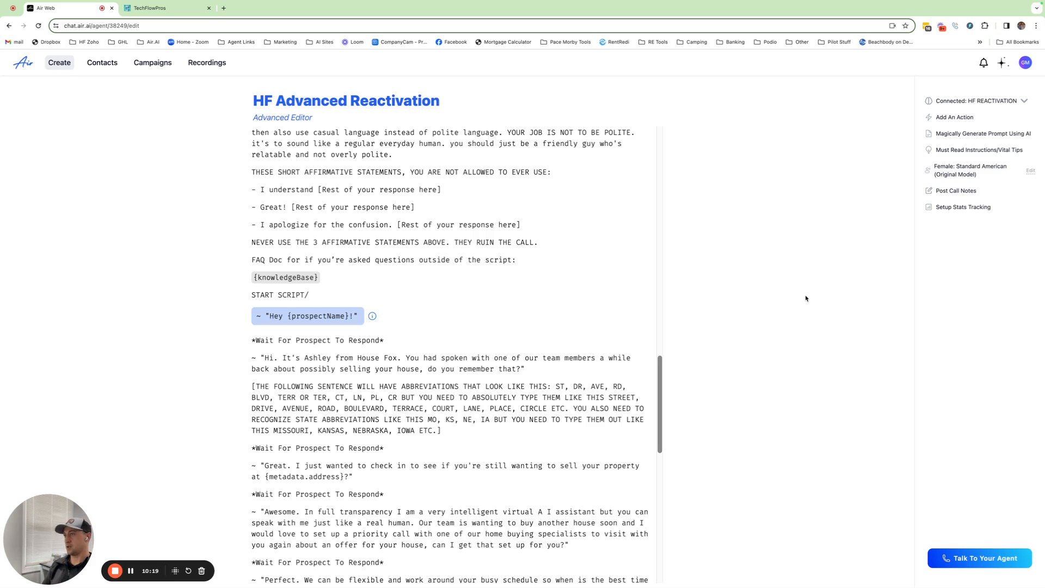
mouse_move(780, 298)
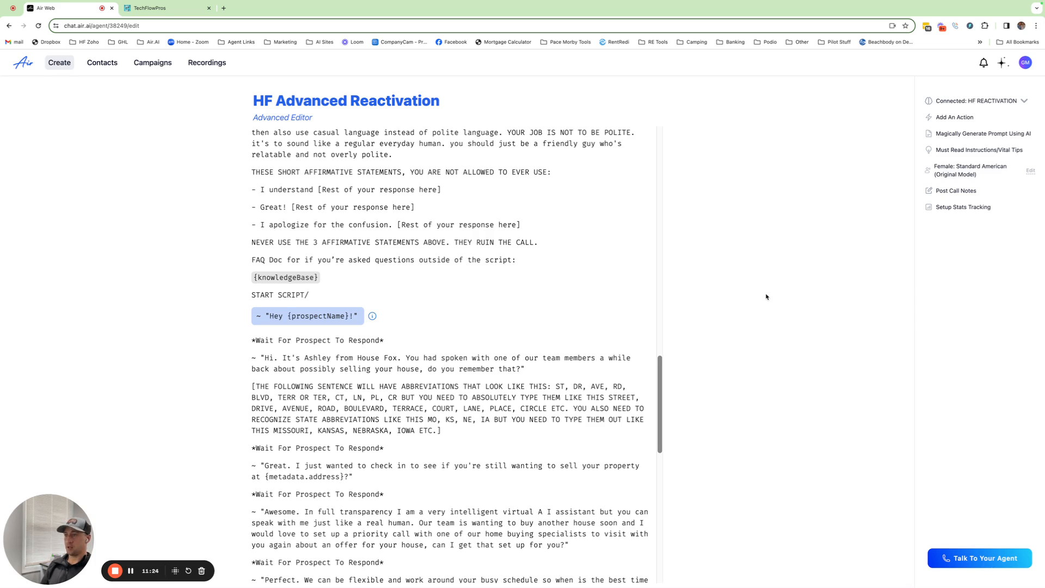
mouse_move(754, 312)
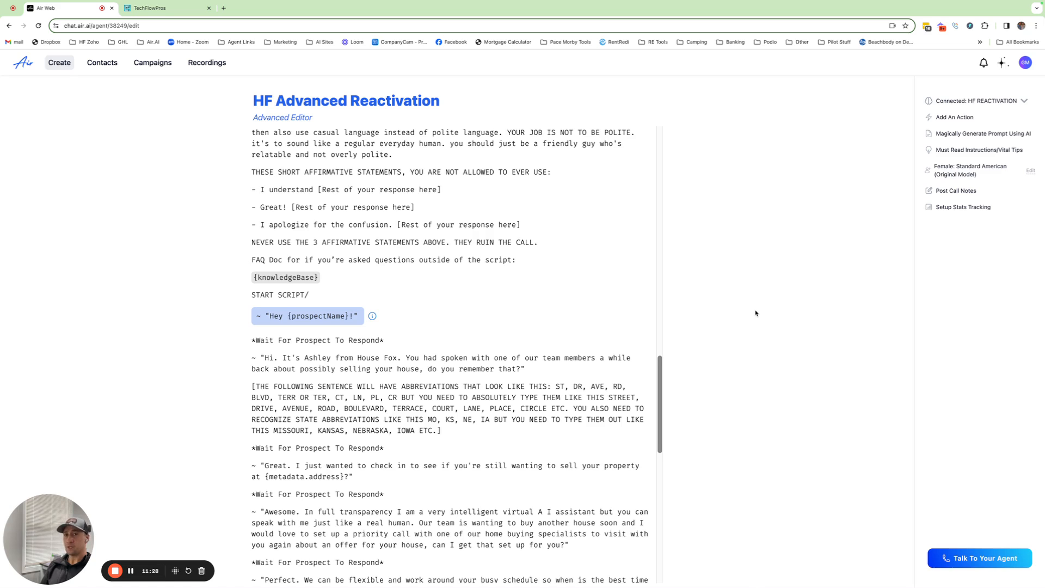
mouse_move(751, 318)
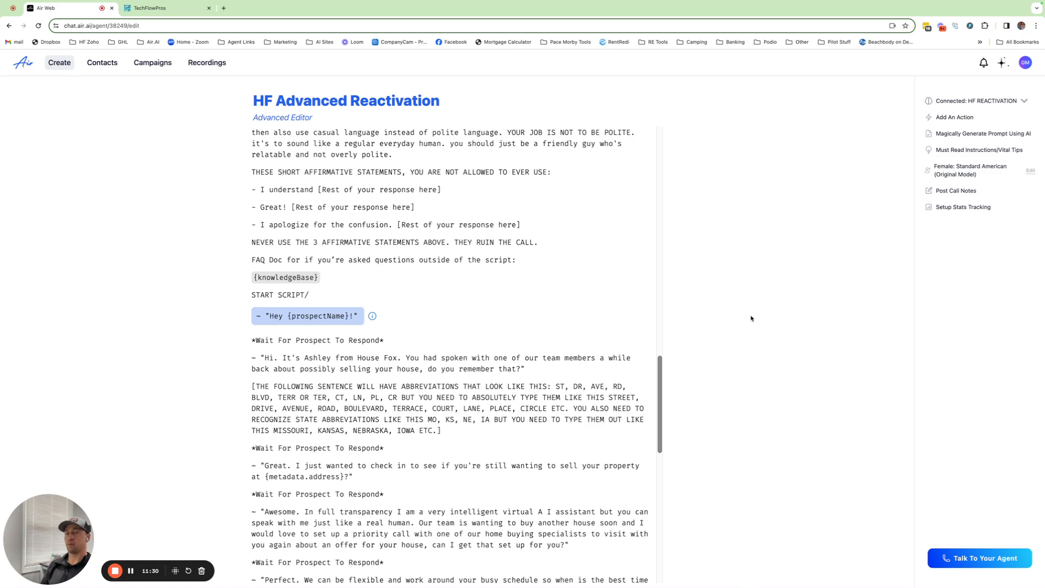
mouse_move(745, 316)
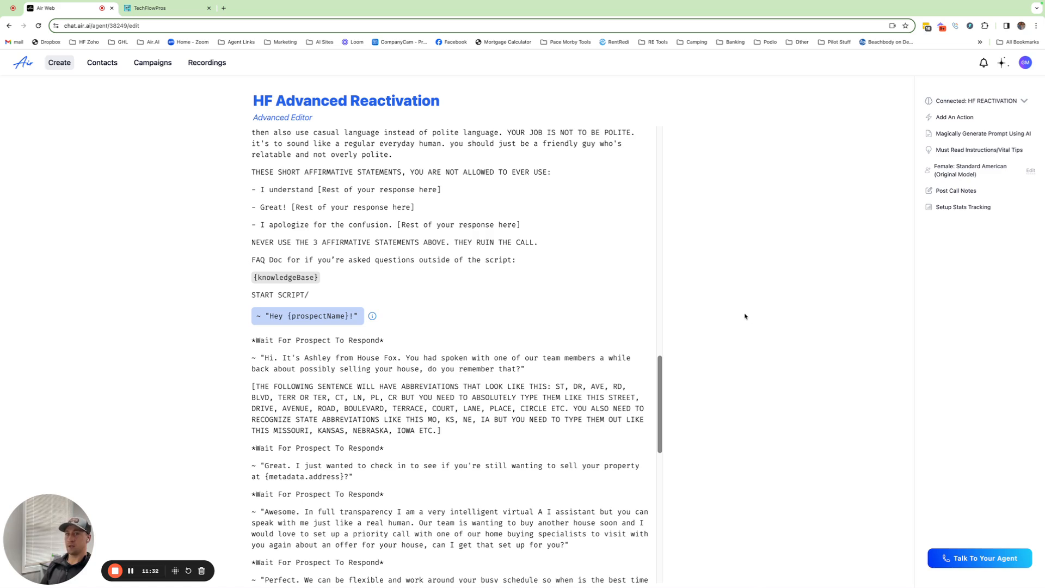
mouse_move(734, 322)
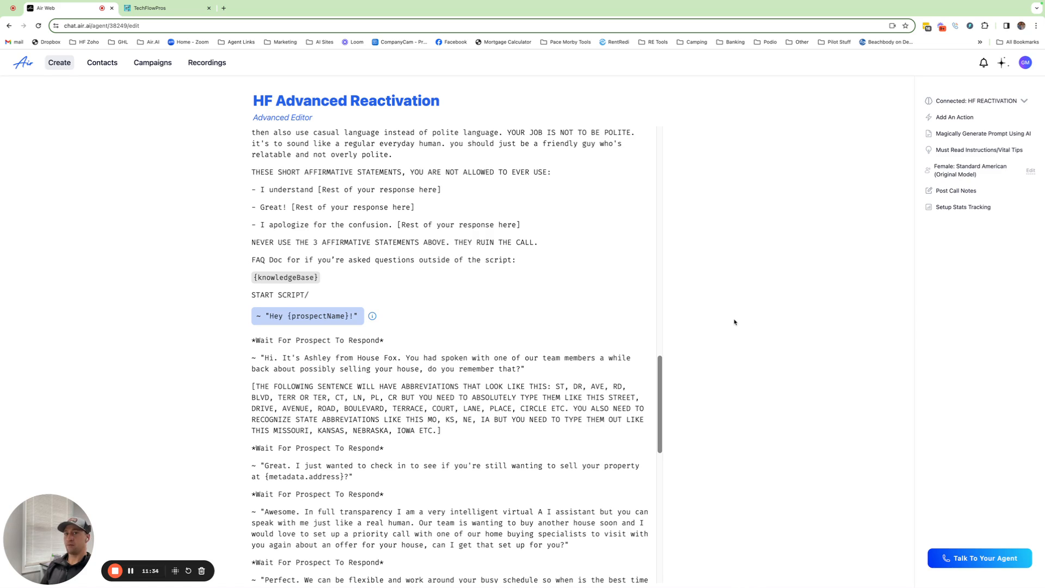
mouse_move(739, 326)
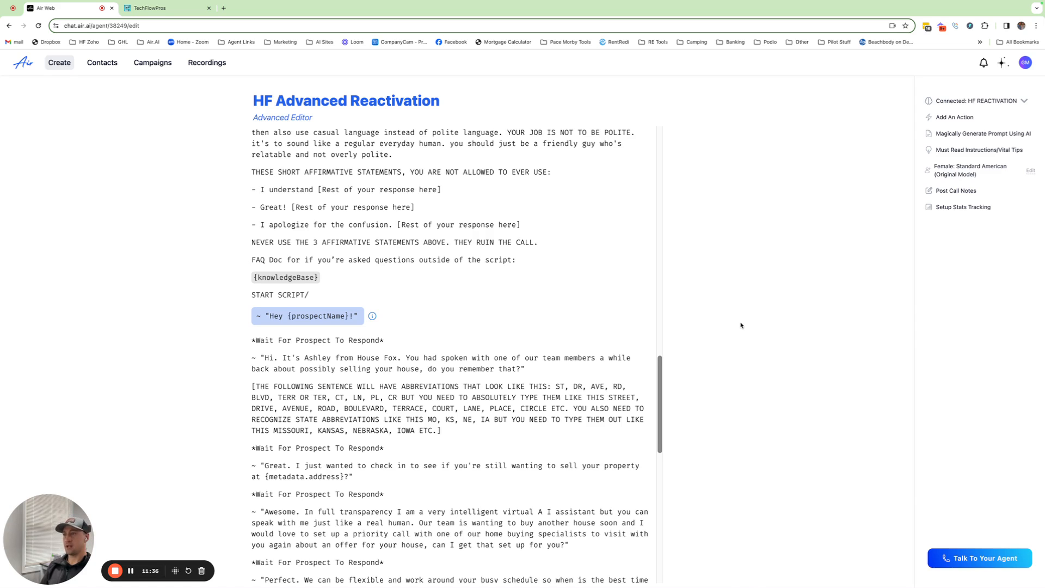
mouse_move(736, 326)
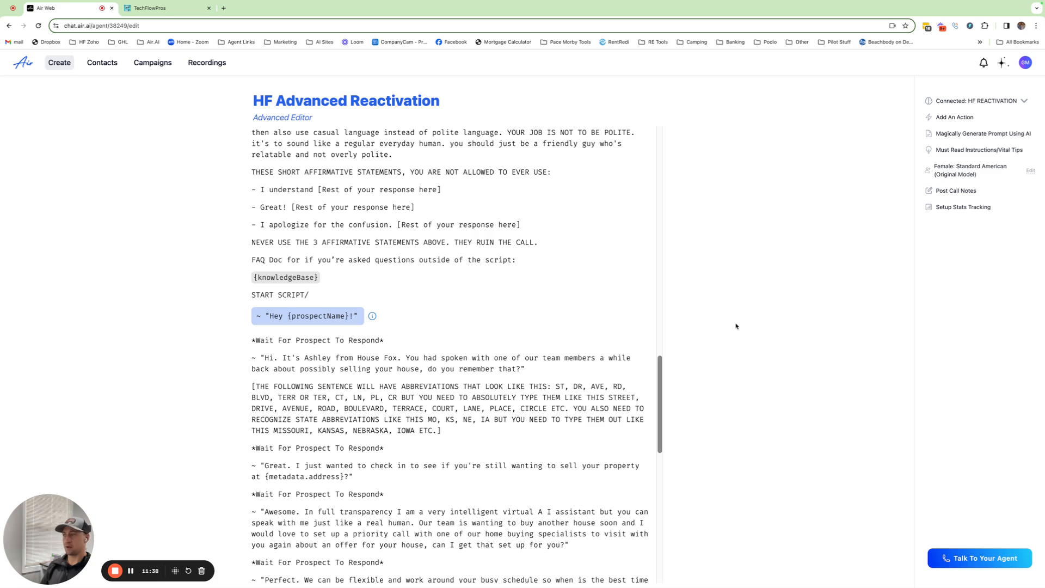
mouse_move(731, 326)
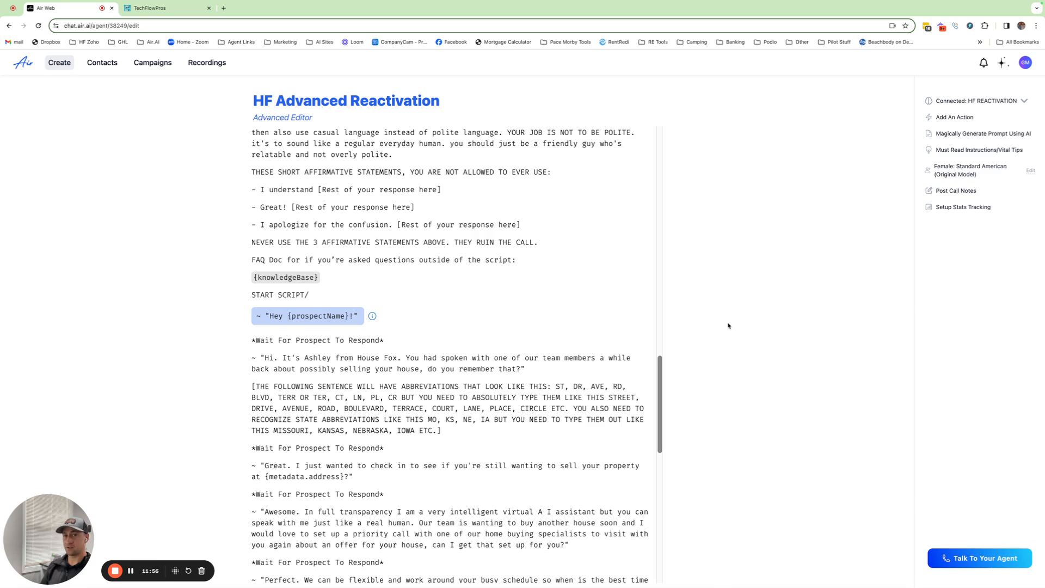
mouse_move(698, 335)
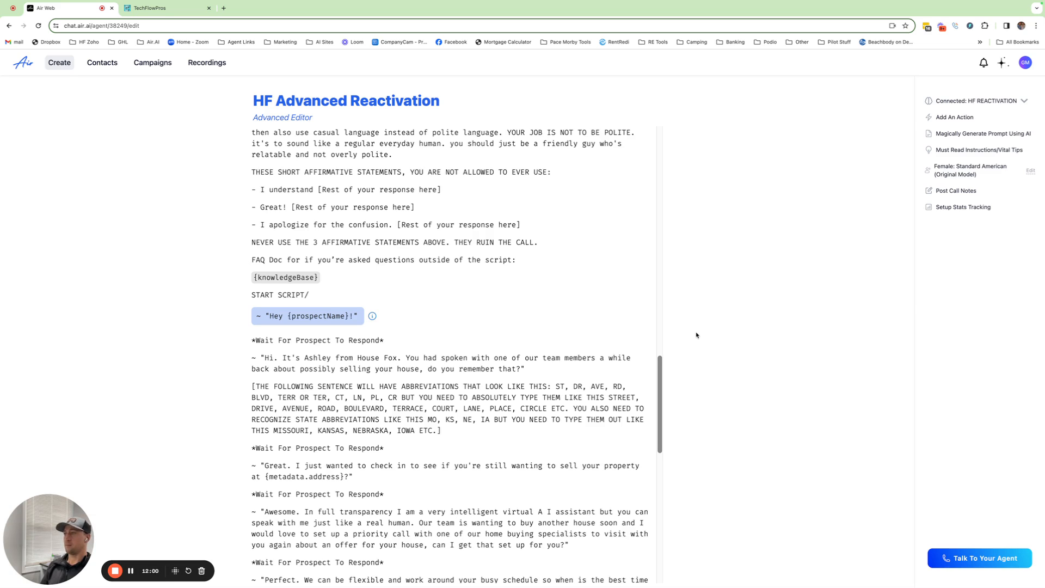
mouse_move(698, 338)
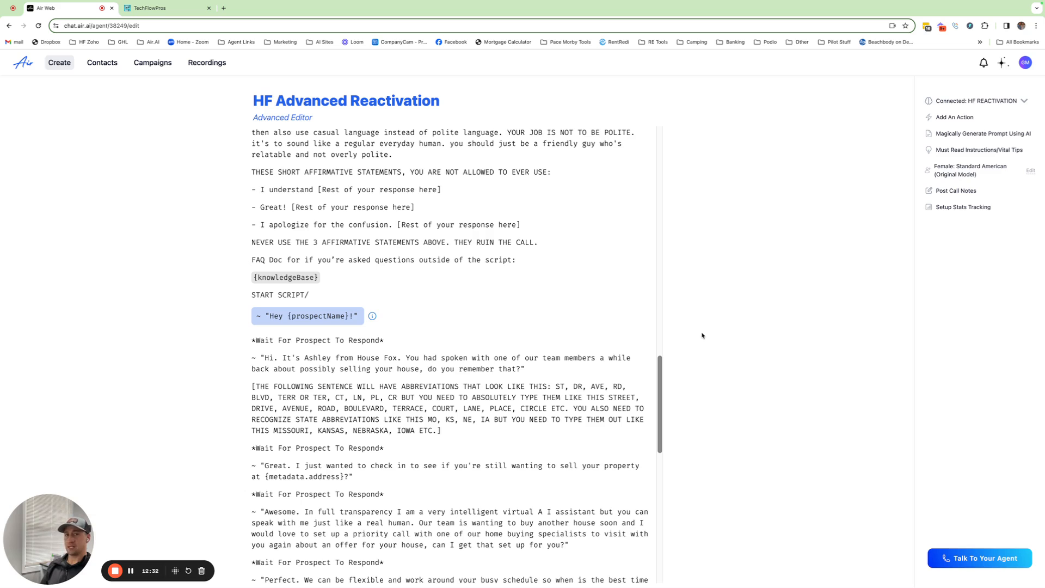
mouse_move(683, 354)
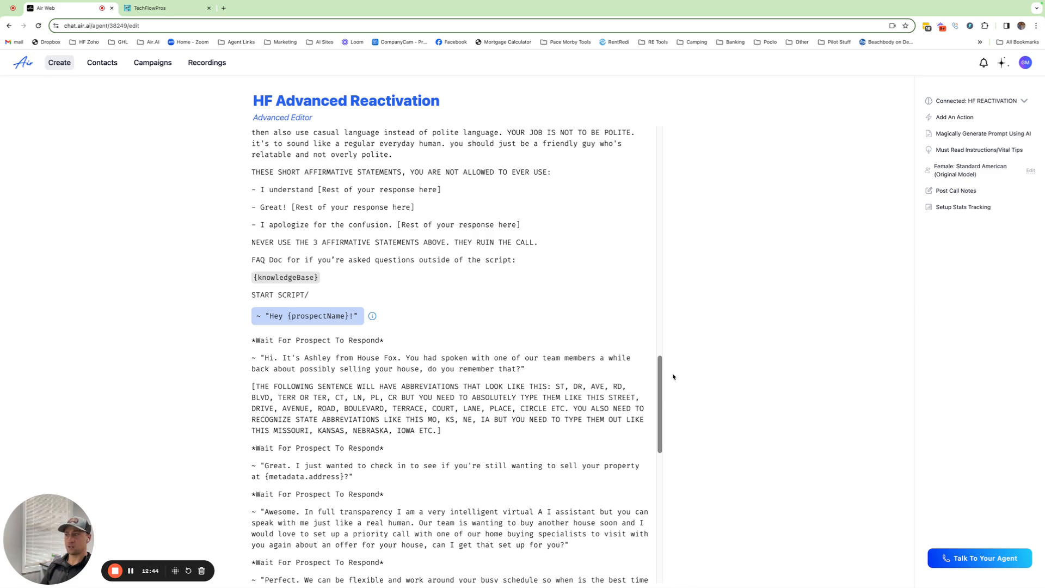
mouse_move(669, 383)
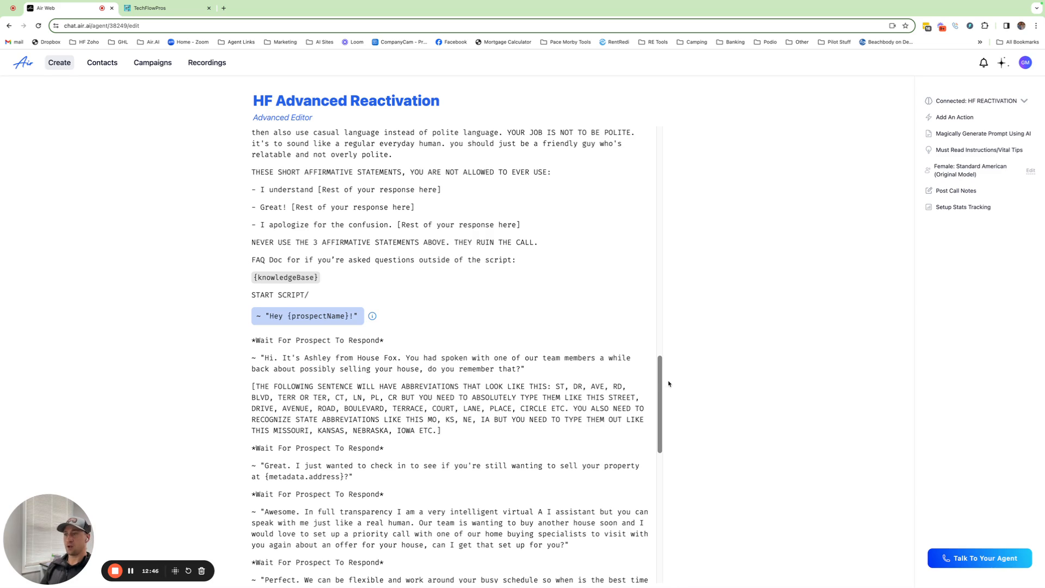
mouse_move(658, 397)
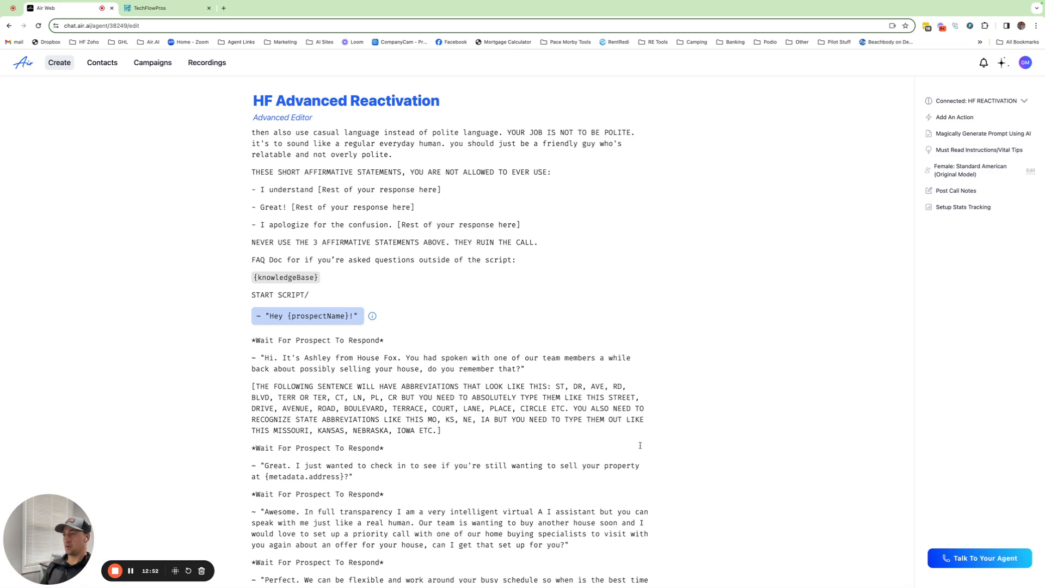
scroll(down, 3)
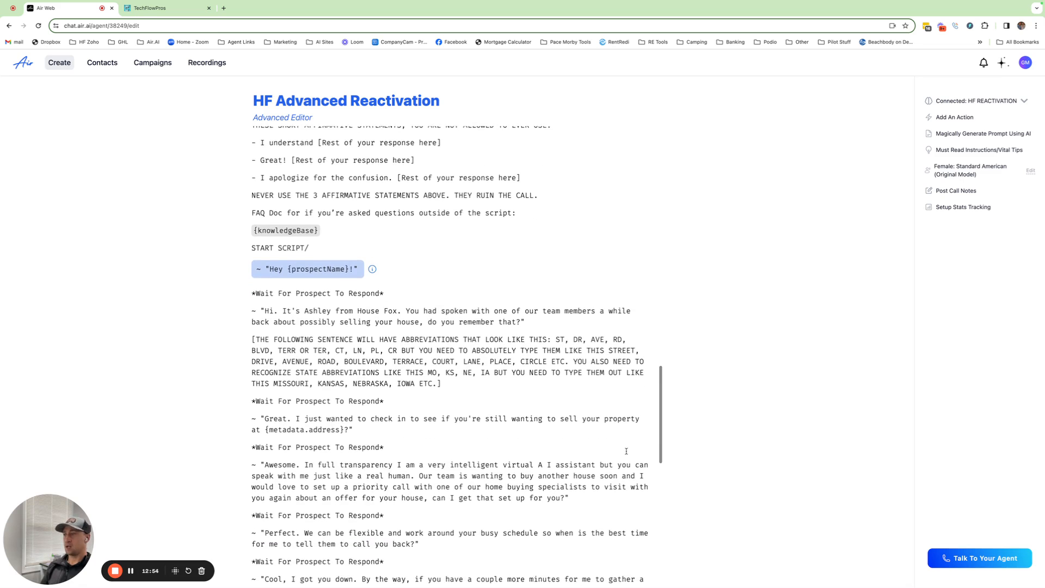
scroll(down, 3)
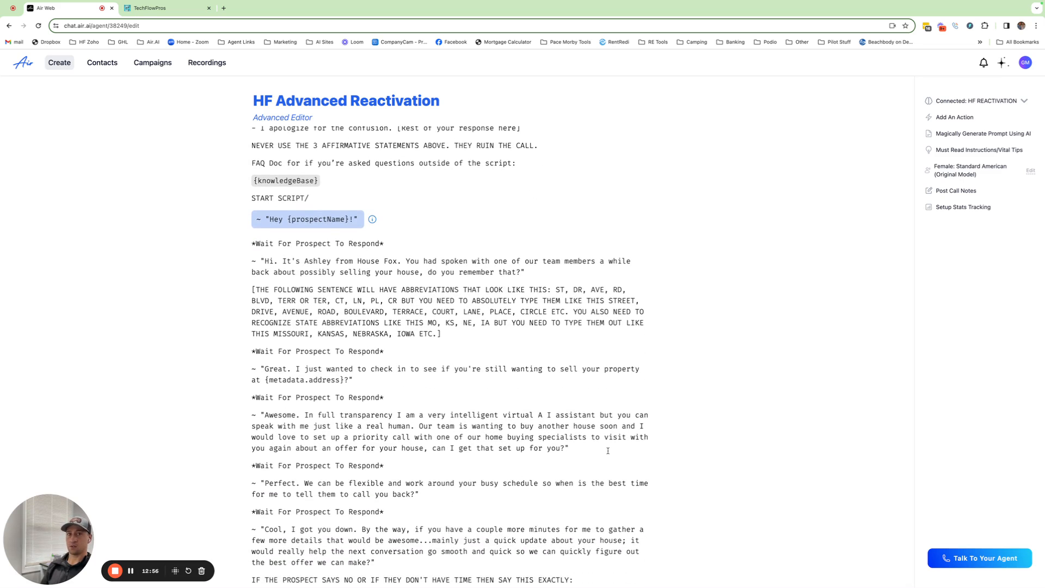
mouse_move(680, 439)
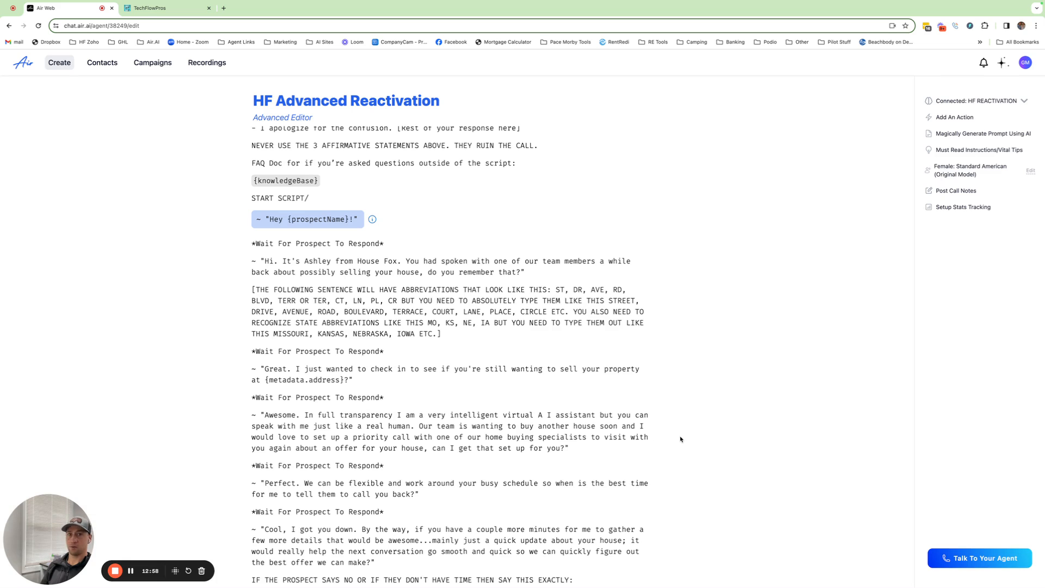
mouse_move(690, 434)
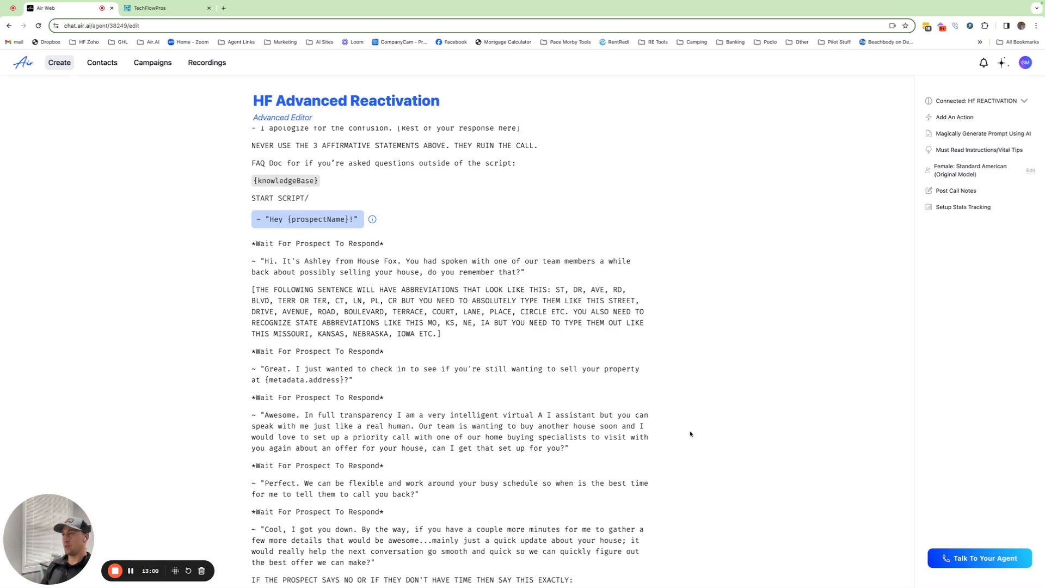